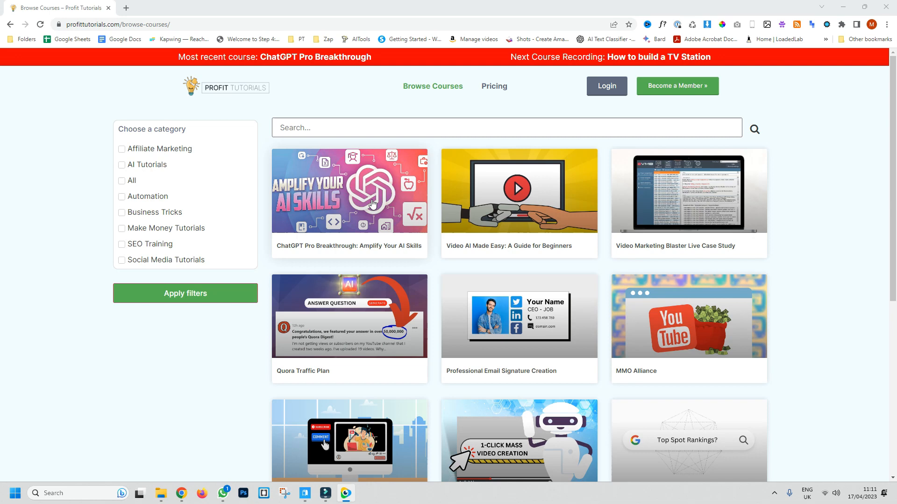
Open the £197 ChatGPT Pro Breakthrough course page from the Browse Courses catalog.
{"action": "left_click", "coordinate": [348, 190]}
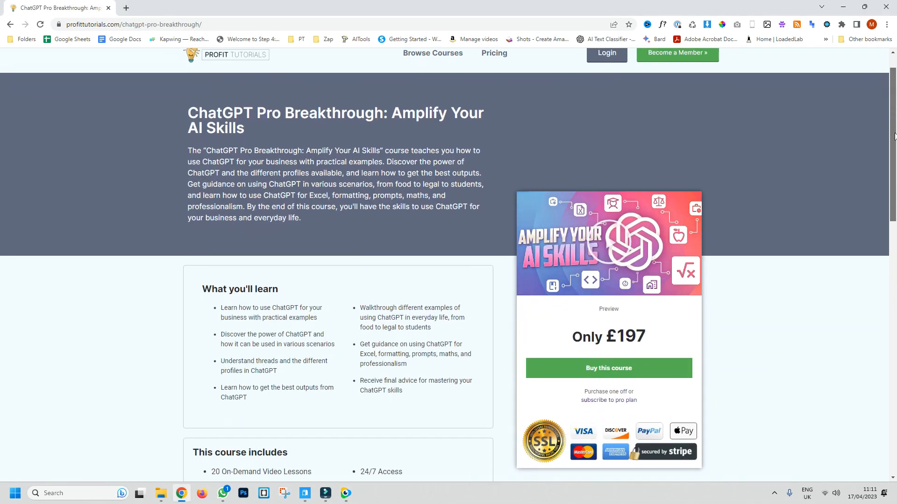
{"action": "scroll", "scroll_direction": "down", "scroll_amount": 3}
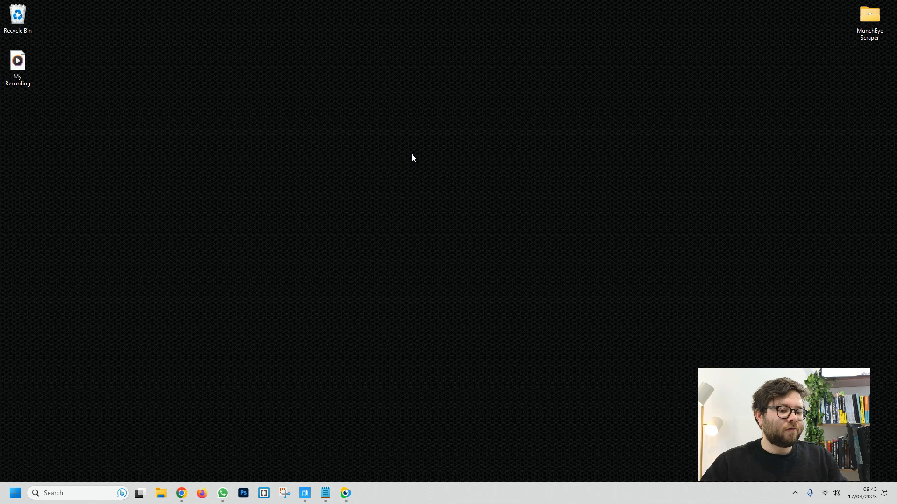
Create a new folder on the desktop via the right-click New menu.
{"action": "right_click", "coordinate": [413, 158]}
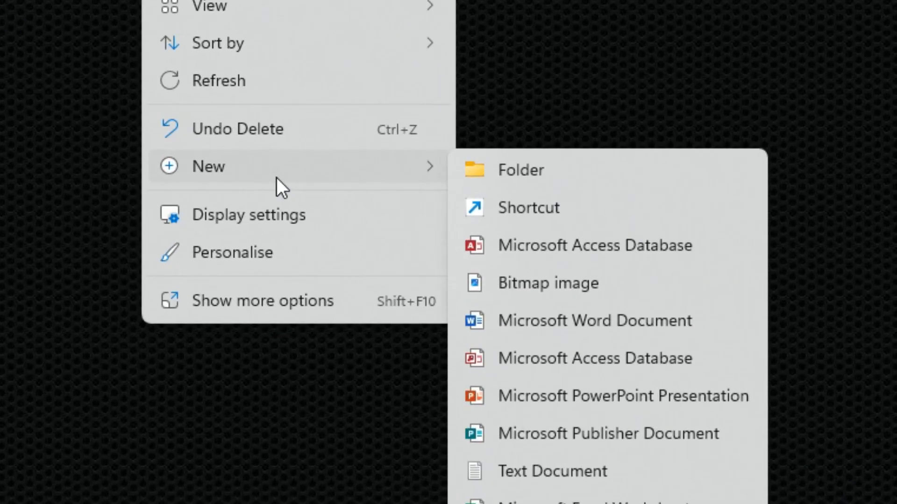
{"action": "left_click", "coordinate": [519, 170]}
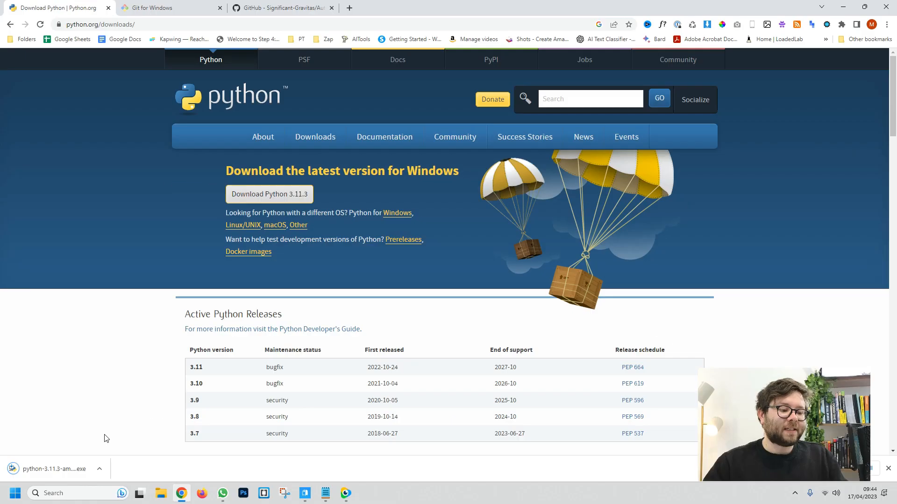
Launch the python-3.11.3 installer and enable 'Add python.exe to PATH'.
{"action": "left_click", "coordinate": [54, 468]}
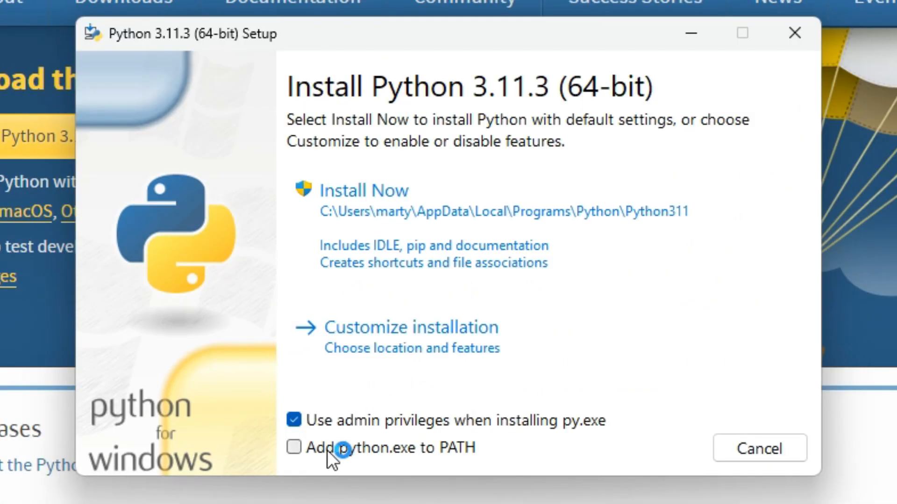
{"action": "left_click", "coordinate": [293, 448]}
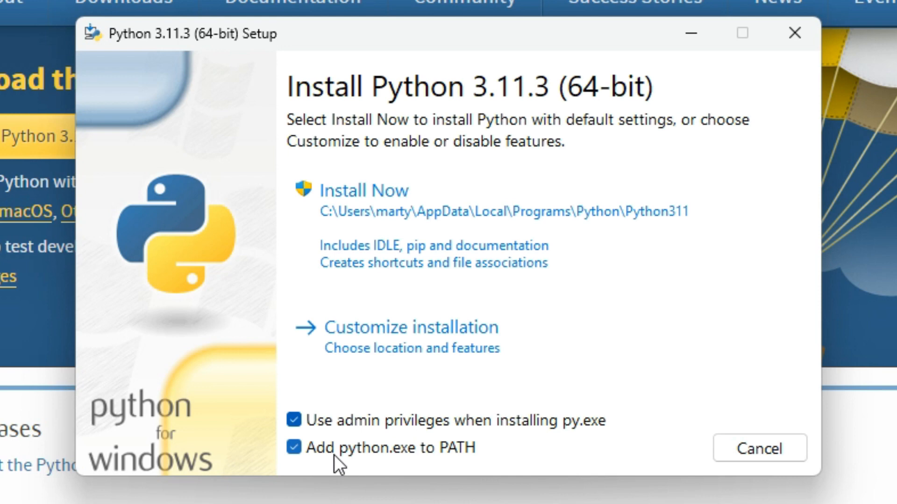
{"action": "mouse_move", "coordinate": [411, 280]}
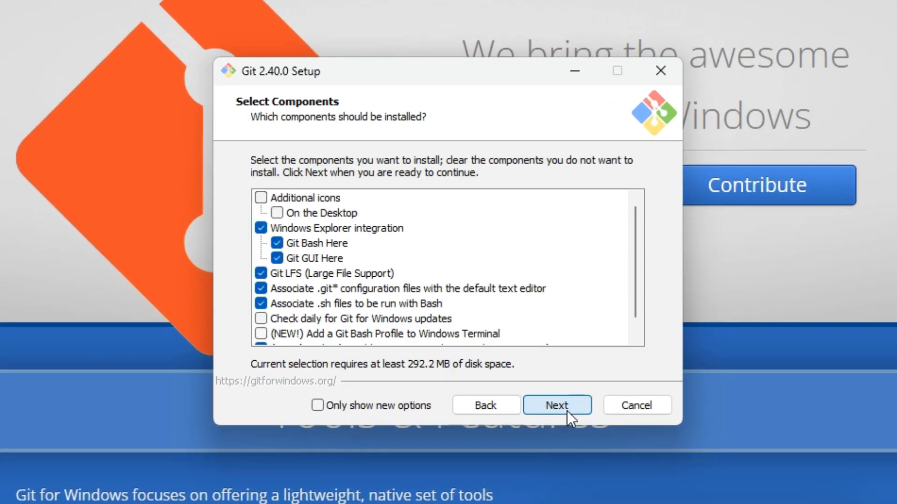
Keep the default Git components on Select Components and continue with Next.
{"action": "left_click", "coordinate": [556, 404]}
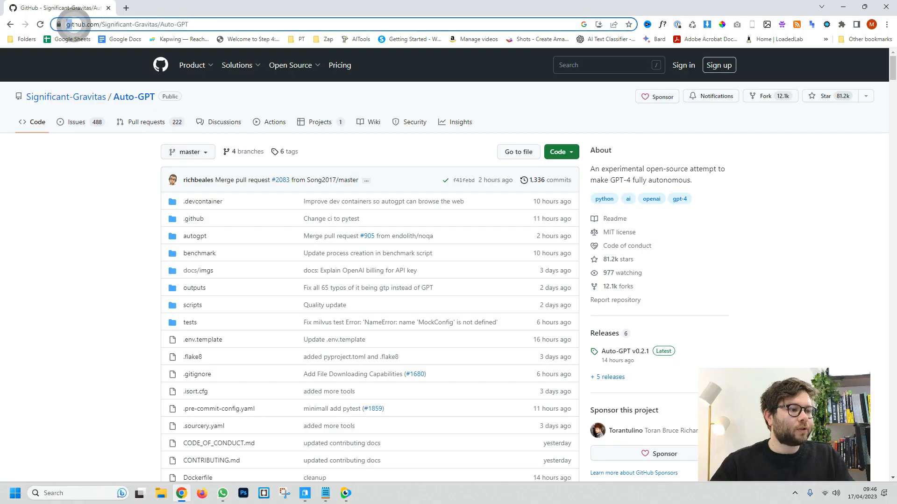
Copy the git clone command from the Auto-GPT README's Installation section.
{"action": "left_click", "coordinate": [143, 24]}
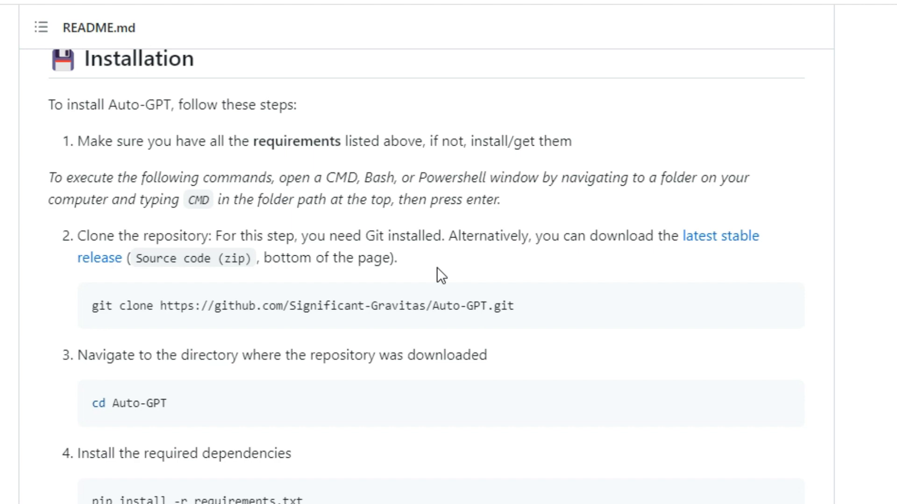
{"action": "mouse_move", "coordinate": [534, 277]}
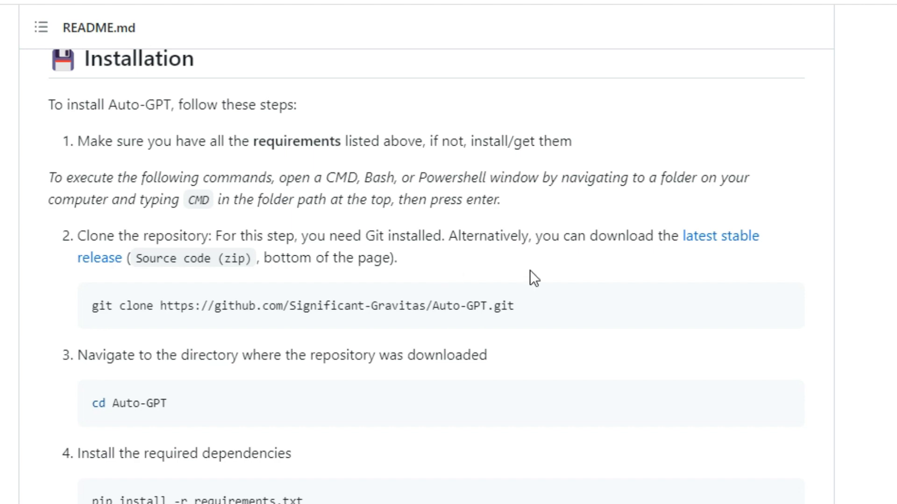
{"action": "mouse_move", "coordinate": [781, 305]}
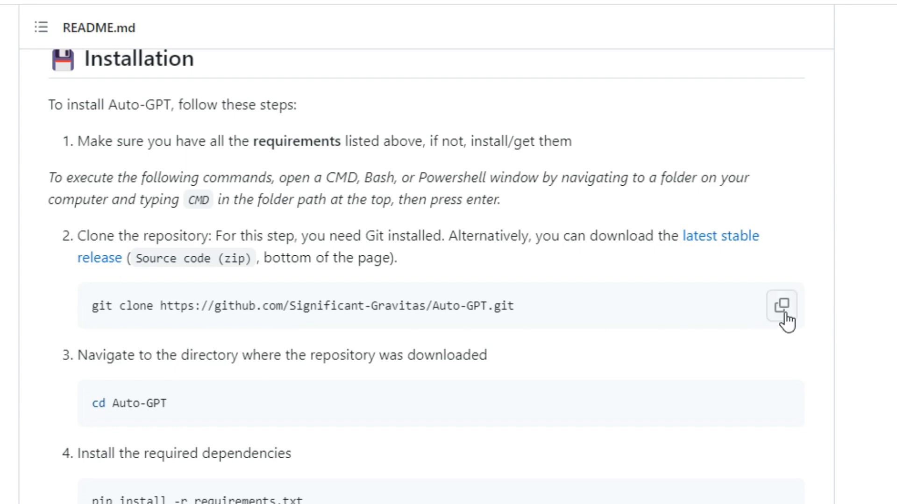
{"action": "left_click", "coordinate": [782, 305]}
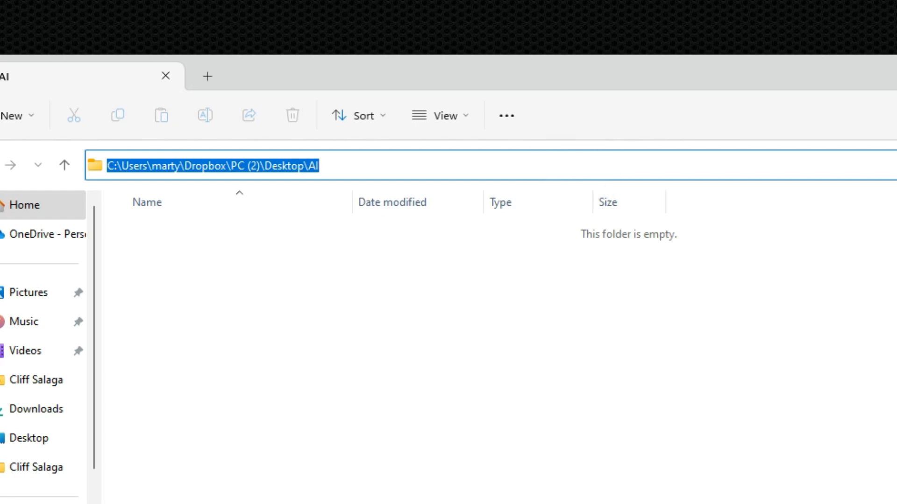
{"action": "type", "text": "C:\\Windows\\System32\\cmd.exe"}
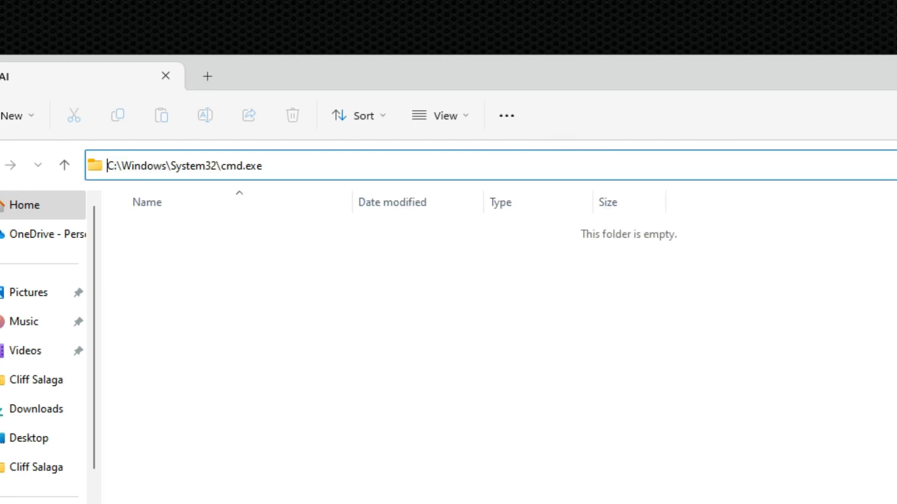
{"action": "key", "text": "Enter"}
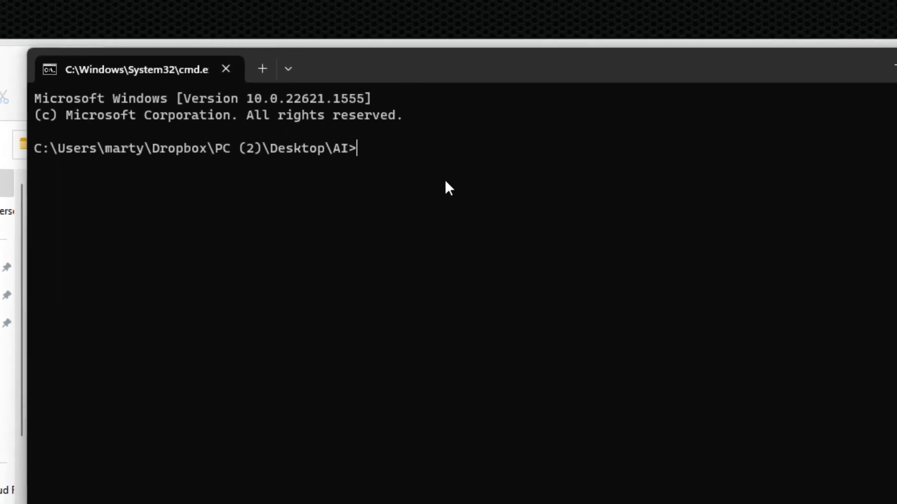
{"action": "type", "text": "git clone https://github.com/Significant-Gravitas/Auto-GPT.git"}
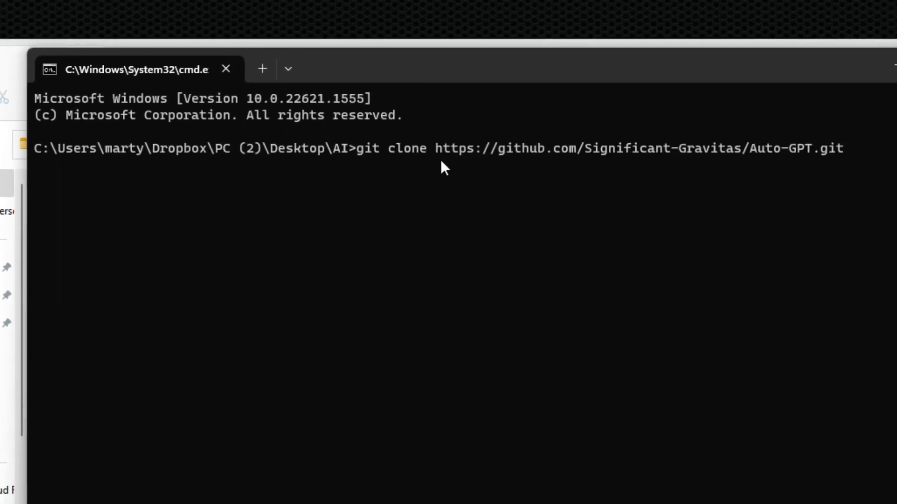
{"action": "mouse_move", "coordinate": [552, 174]}
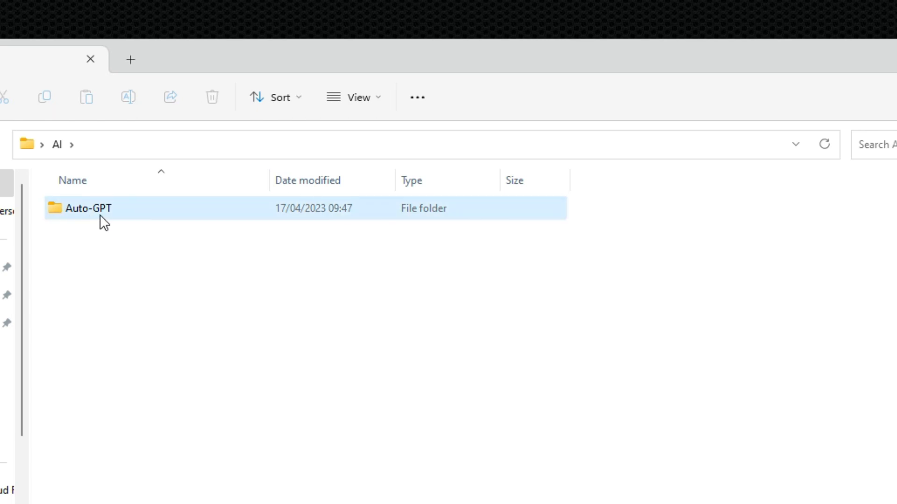
Run pip install -r requirements.txt in a cmd window inside the cloned Auto-GPT folder, then close it.
{"action": "double_click", "coordinate": [87, 207]}
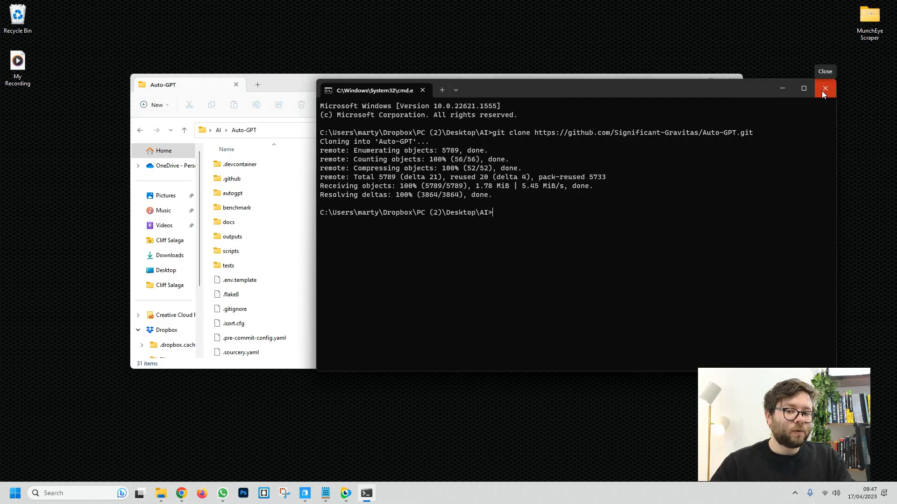
{"action": "left_click", "coordinate": [824, 89]}
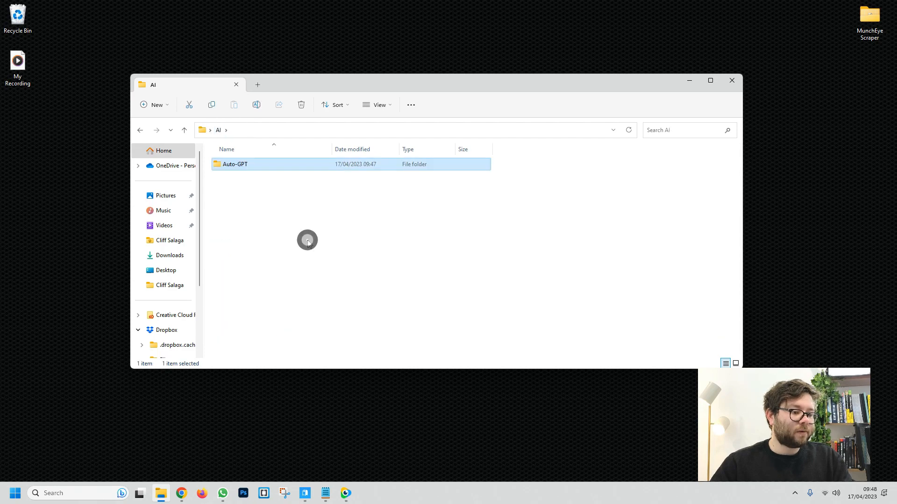
{"action": "double_click", "coordinate": [234, 164]}
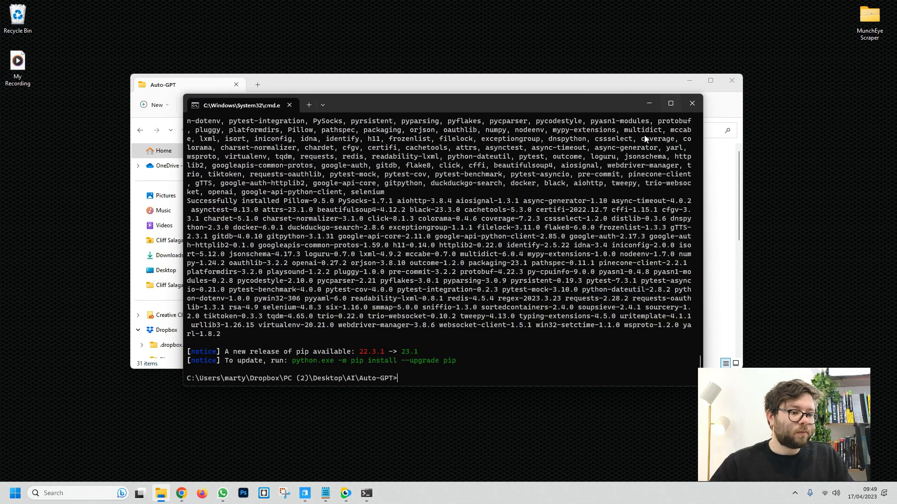
{"action": "left_click", "coordinate": [691, 103]}
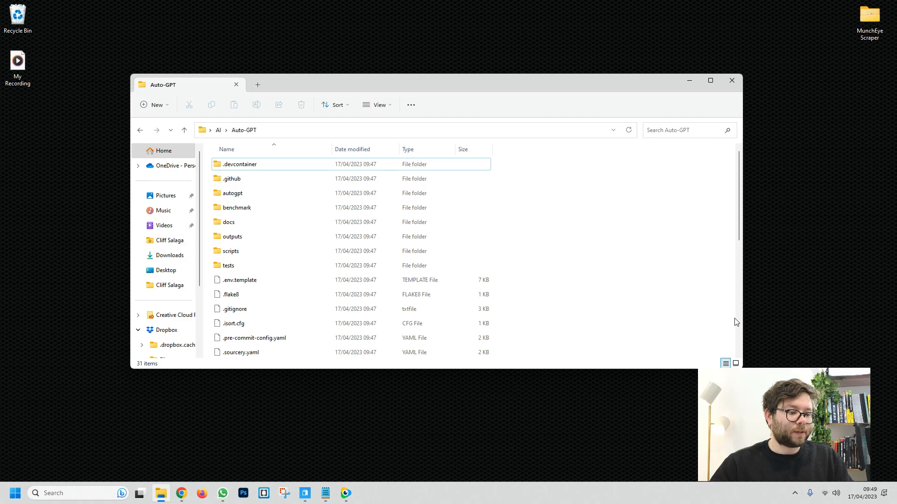
Launch Notepad from Windows search and open .env.template from the Auto-GPT folder.
{"action": "left_click", "coordinate": [240, 279]}
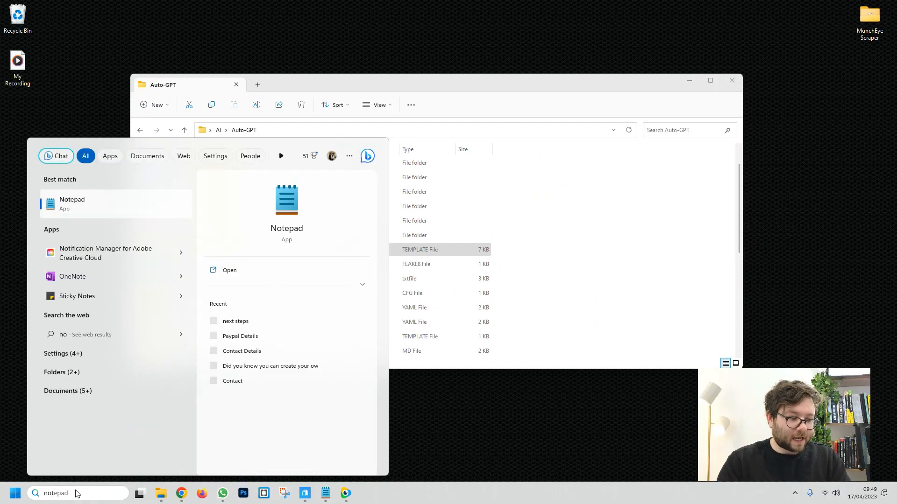
{"action": "left_click", "coordinate": [72, 204]}
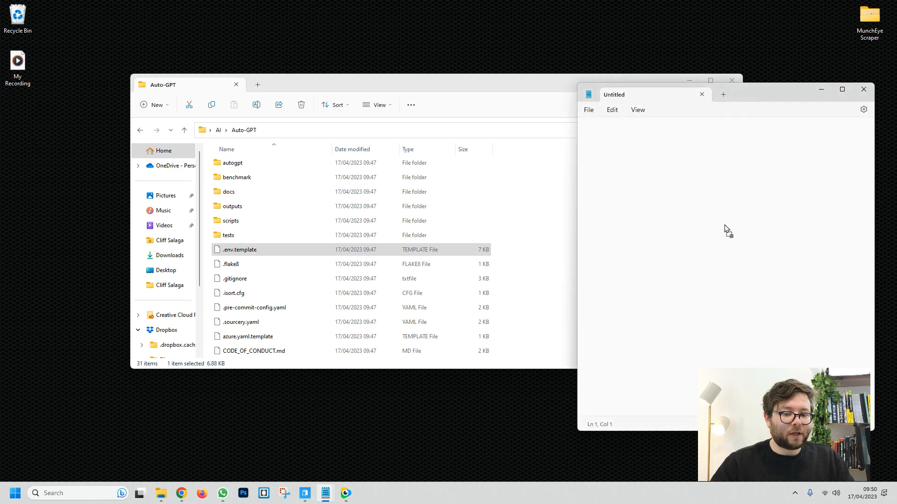
{"action": "double_click", "coordinate": [239, 249]}
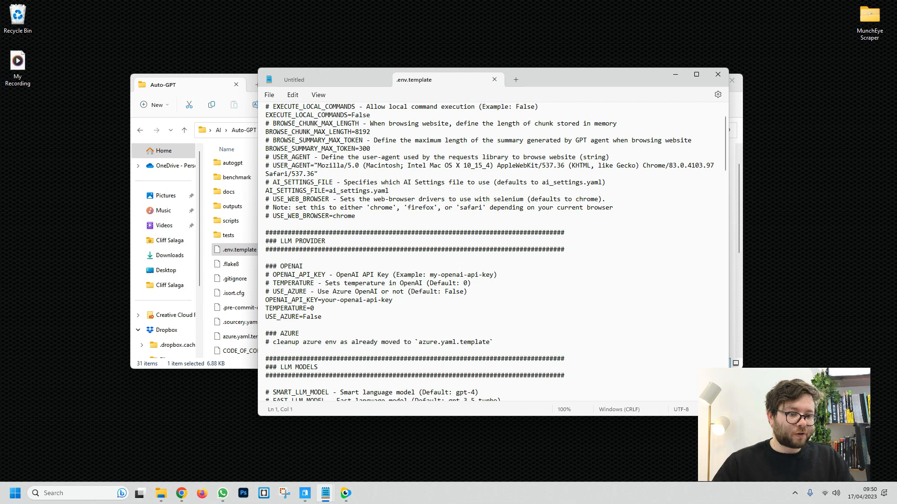
{"action": "scroll", "scroll_direction": "down", "scroll_amount": 3}
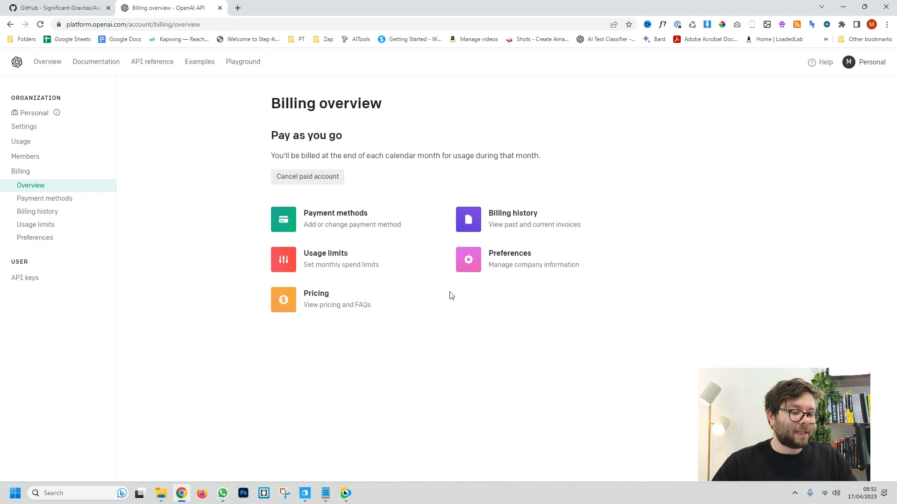
{"action": "mouse_move", "coordinate": [272, 258]}
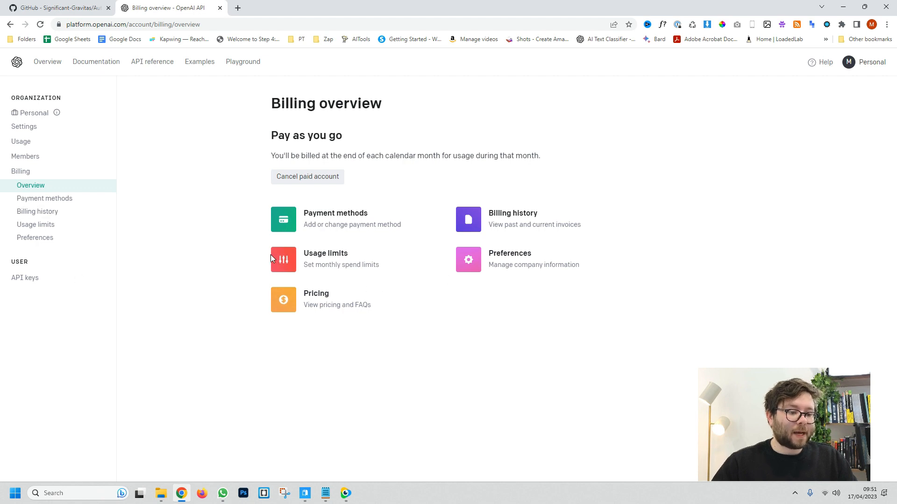
{"action": "mouse_move", "coordinate": [329, 356]}
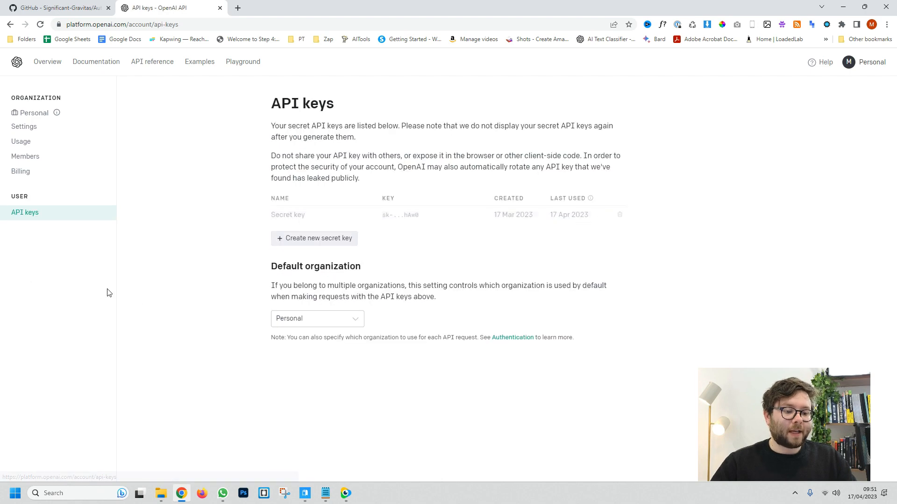
Create a new OpenAI secret key named AutoGpt and copy it to the clipboard.
{"action": "left_click", "coordinate": [314, 239]}
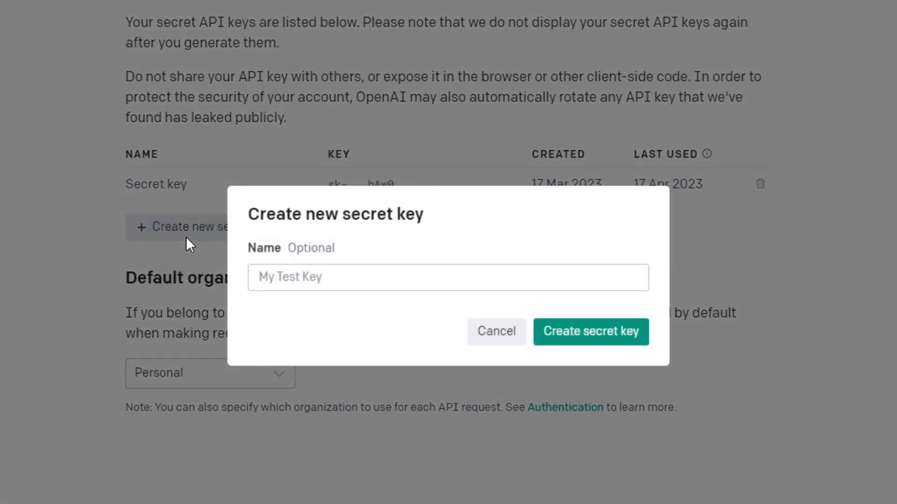
{"action": "type", "text": "AutoG"}
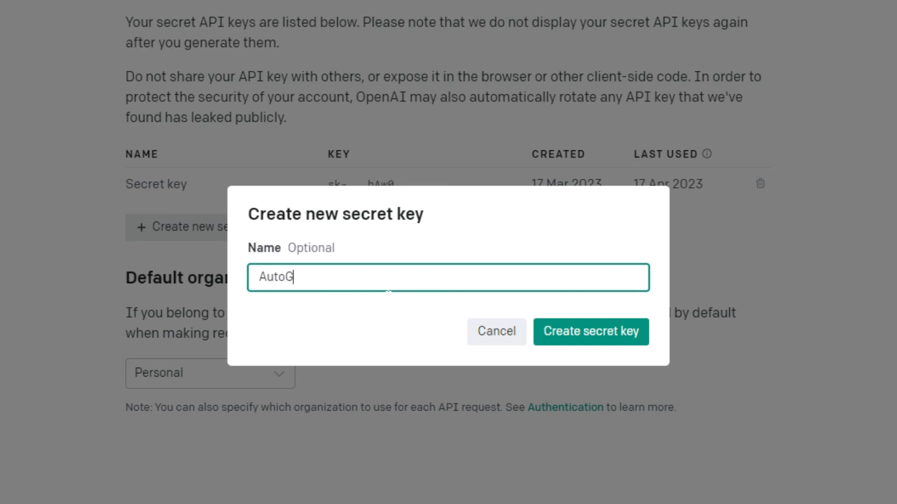
{"action": "left_click", "coordinate": [590, 331]}
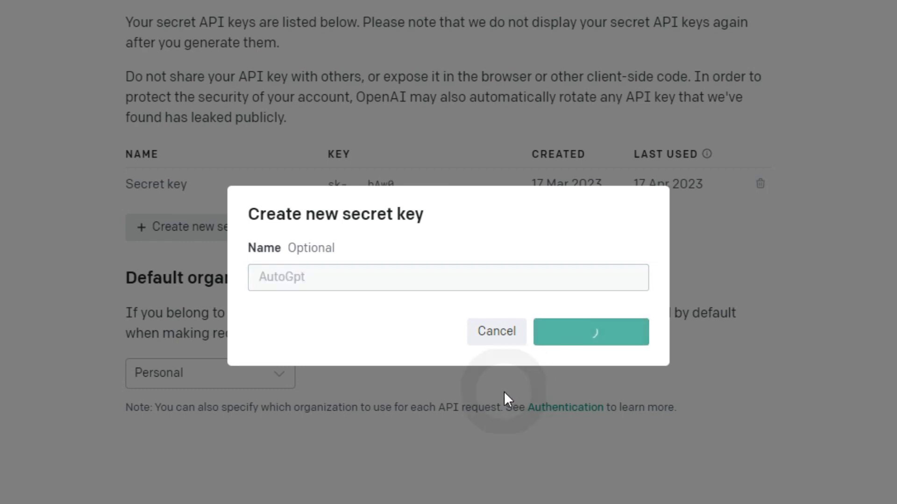
{"action": "left_click", "coordinate": [590, 331]}
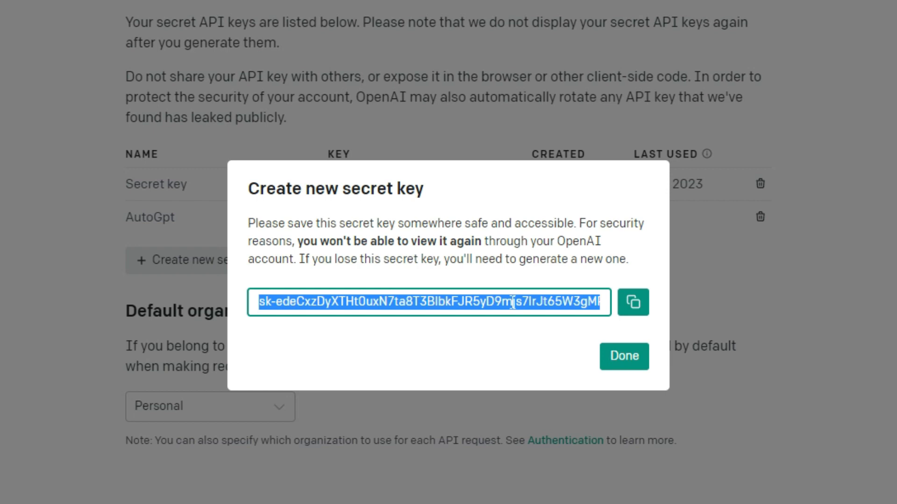
{"action": "left_click", "coordinate": [632, 301]}
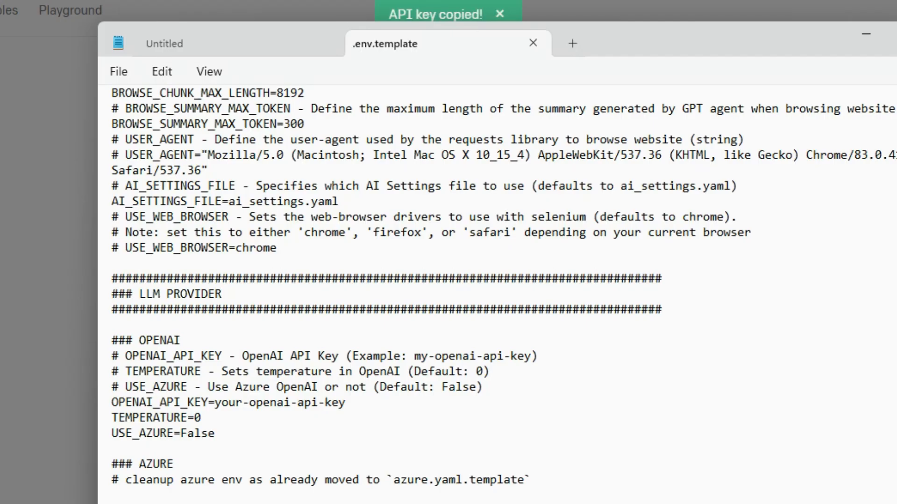
Paste the copied secret key over 'your-openai-api-key' after OPENAI_API_KEY=.
{"action": "left_click", "coordinate": [498, 14]}
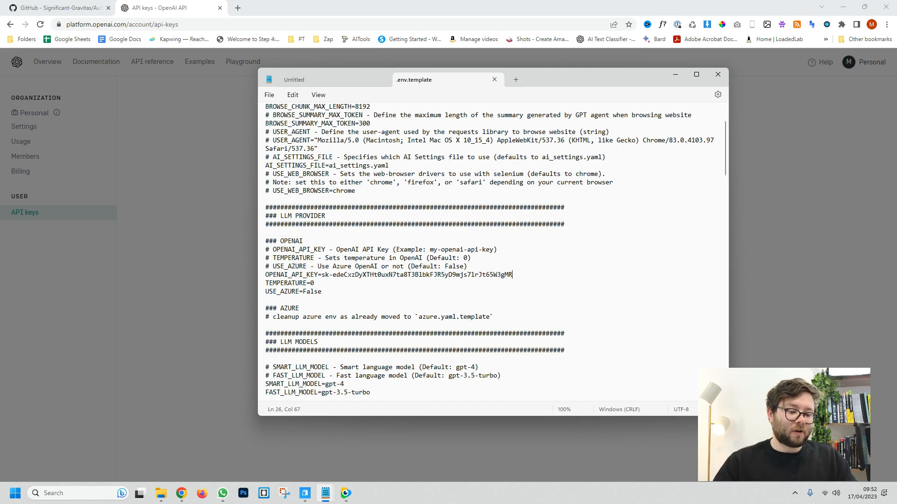
{"action": "scroll", "scroll_direction": "down", "scroll_amount": 3}
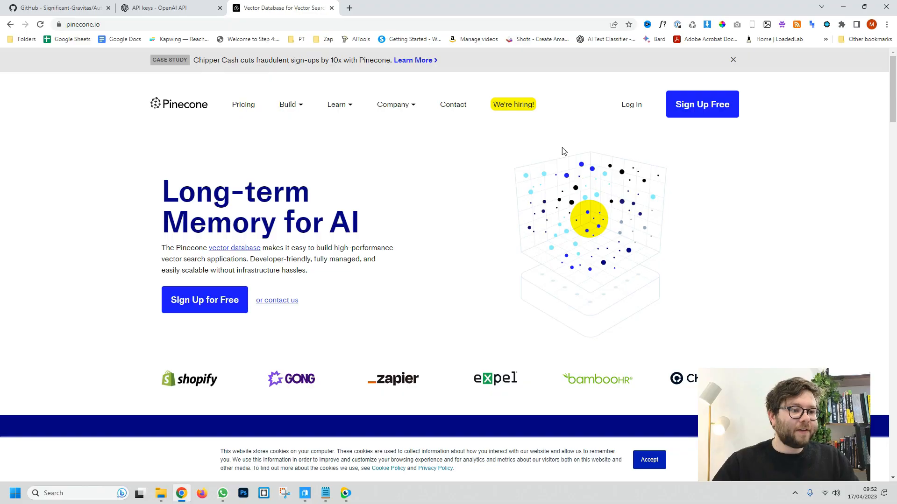
{"action": "mouse_move", "coordinate": [373, 131]}
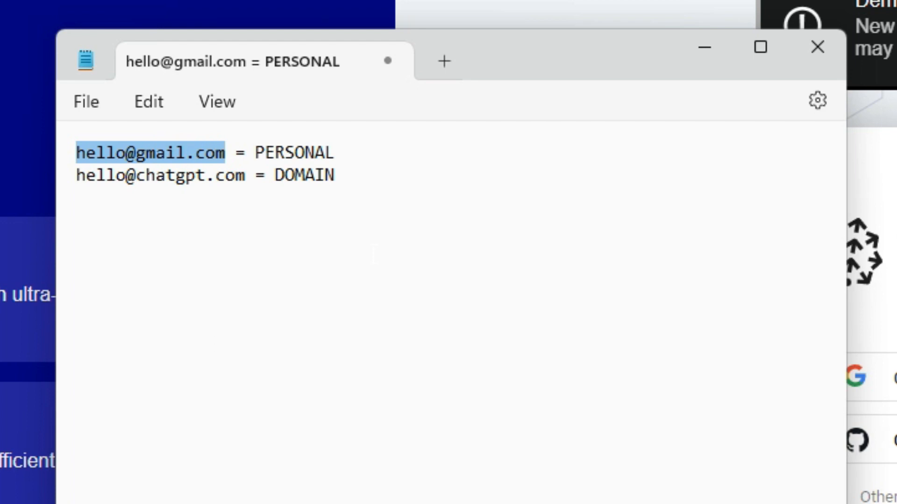
Choose the sign-in email account and return to the Pinecone console's Indexes page.
{"action": "double_click", "coordinate": [159, 175]}
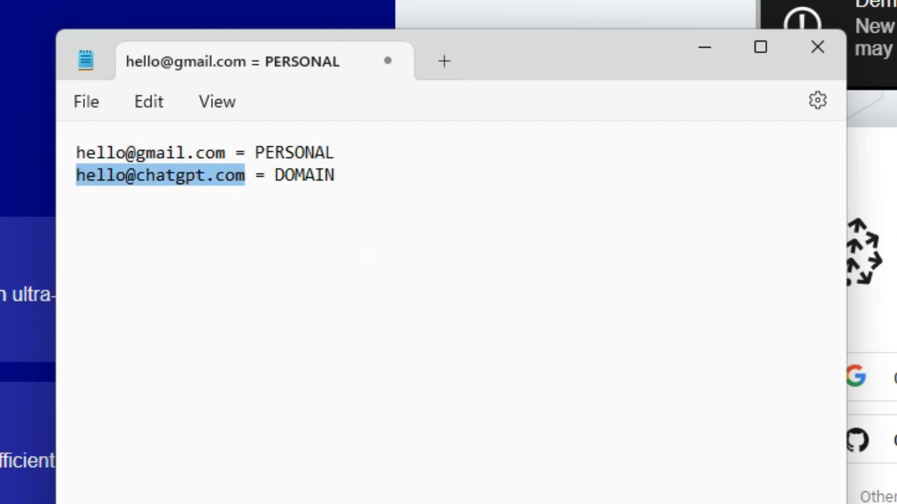
{"action": "double_click", "coordinate": [169, 176]}
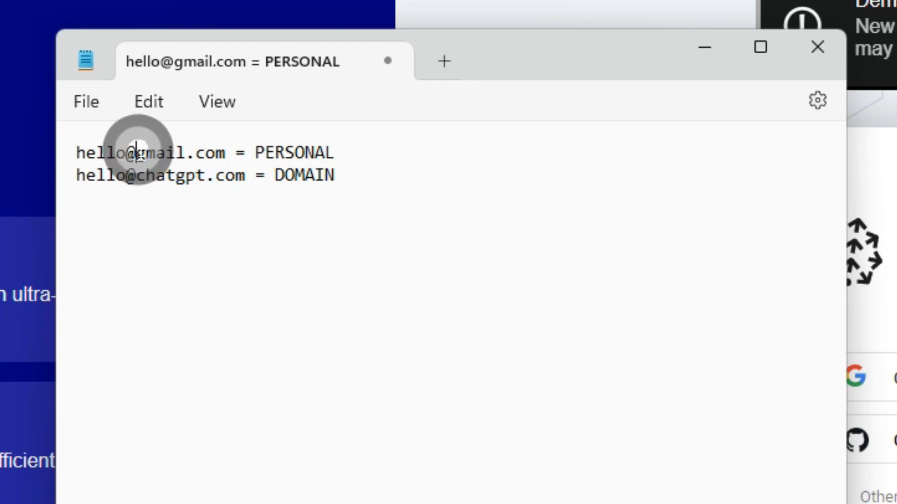
{"action": "double_click", "coordinate": [177, 153]}
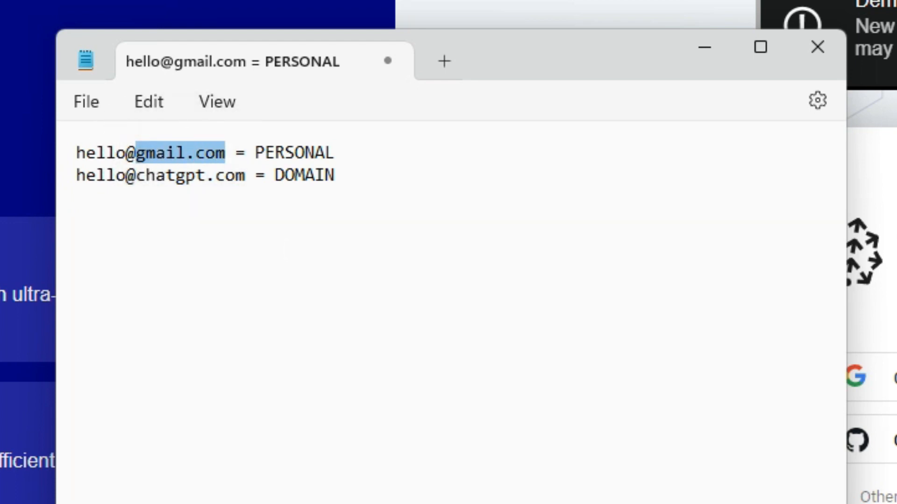
{"action": "left_click", "coordinate": [818, 47]}
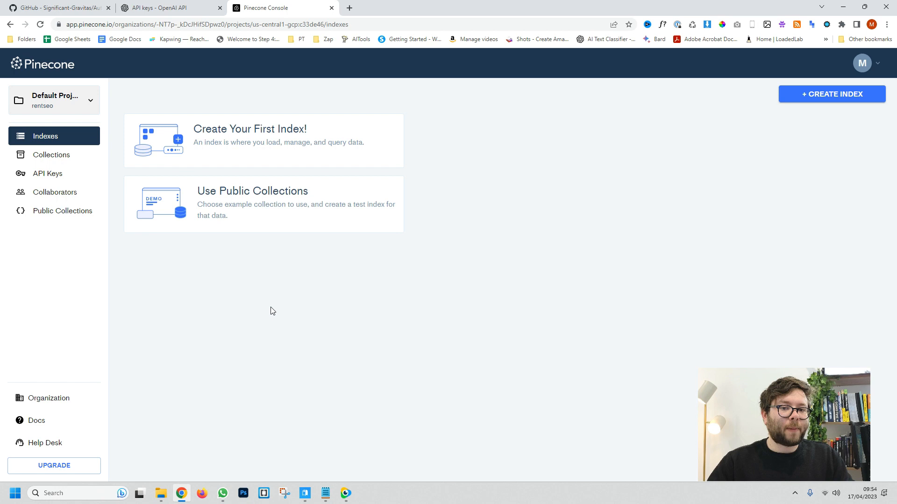
Paste the Pinecone API key and us-central1-gcp environment into the env template, then close it.
{"action": "left_click", "coordinate": [47, 174]}
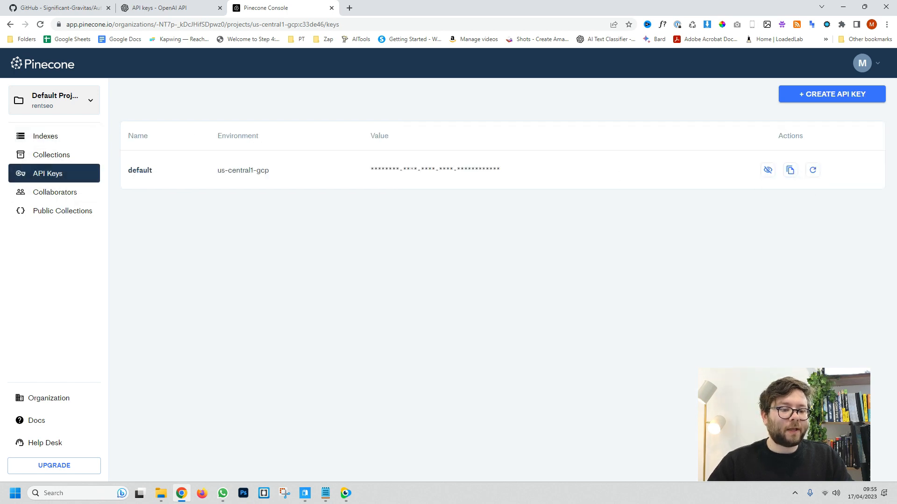
{"action": "mouse_move", "coordinate": [790, 170]}
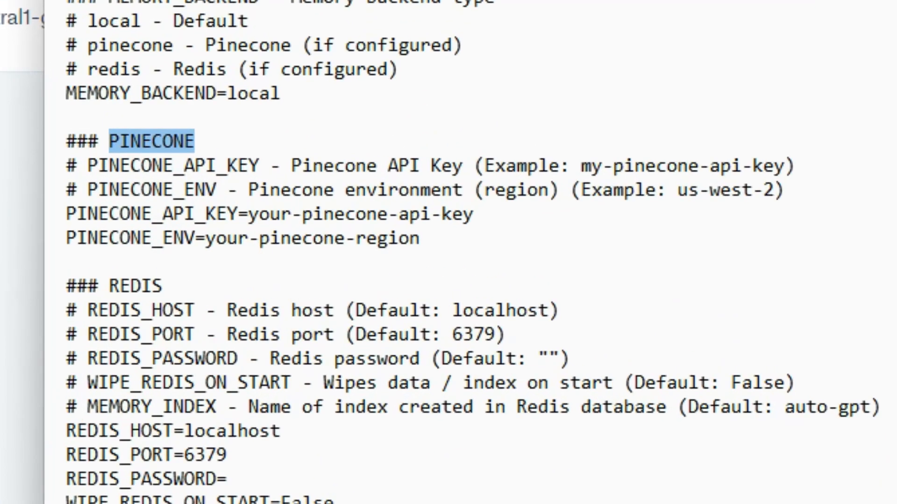
{"action": "double_click", "coordinate": [148, 215]}
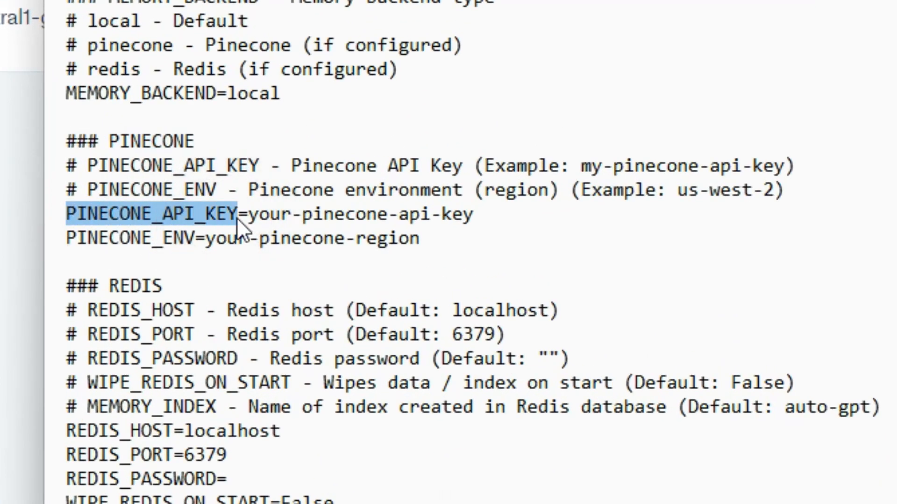
{"action": "double_click", "coordinate": [361, 216]}
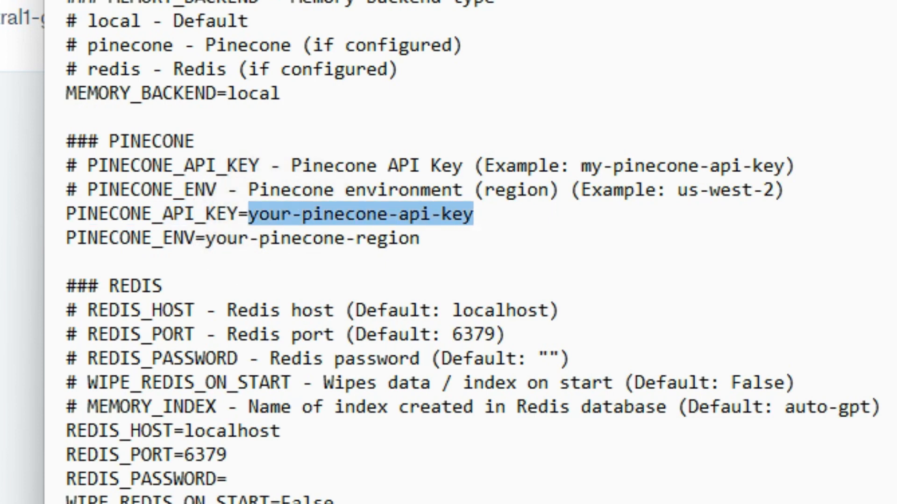
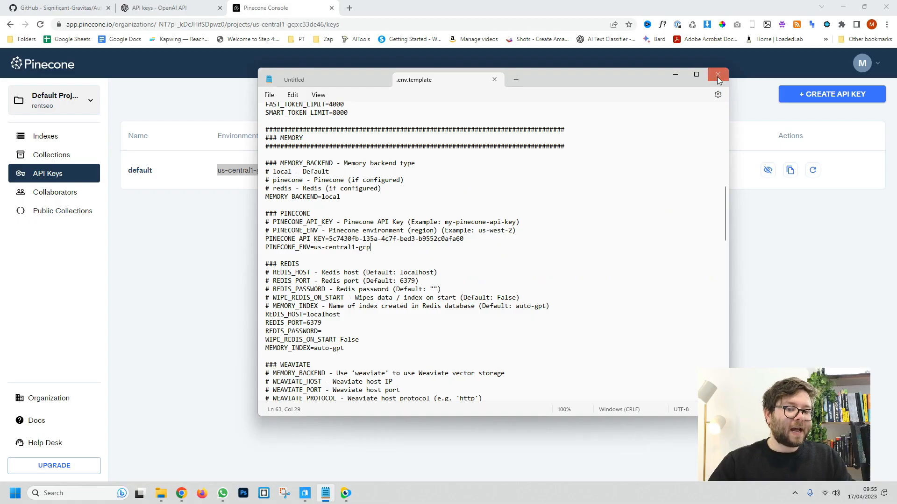
{"action": "left_click", "coordinate": [717, 74]}
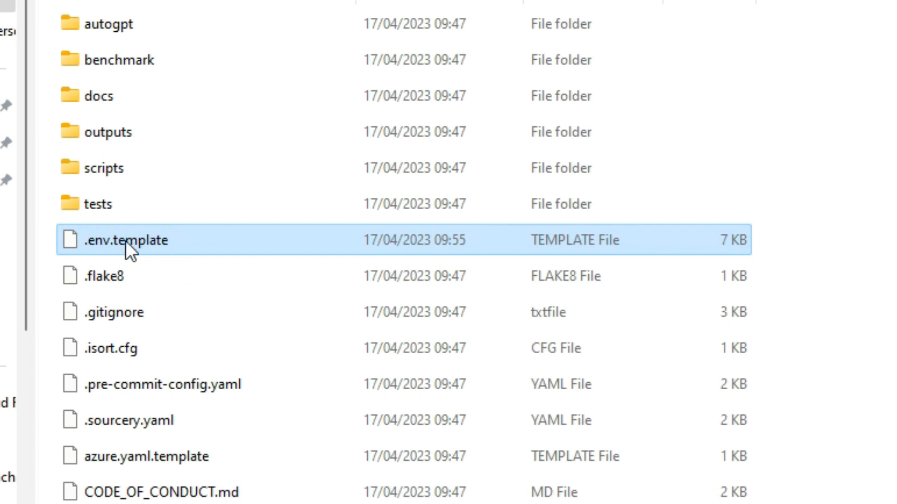
Copy .env.template, paste the duplicate and rename it to .env, confirming the extension change.
{"action": "right_click", "coordinate": [128, 240]}
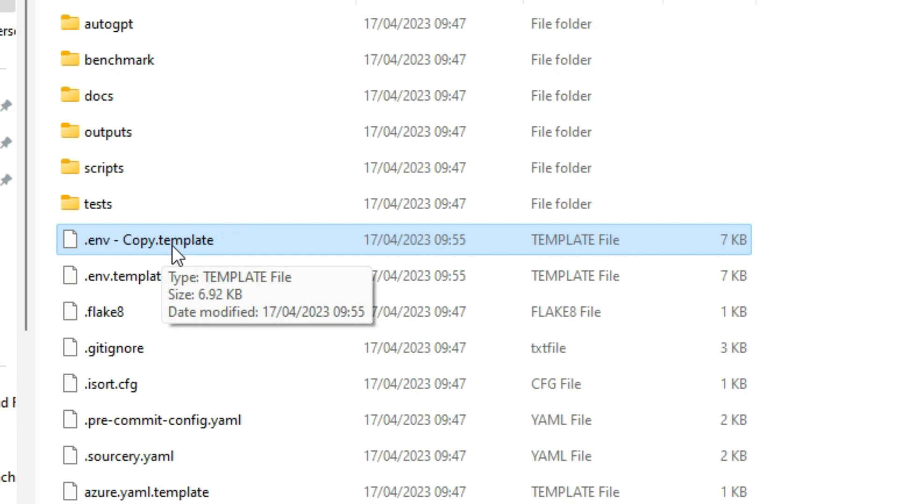
{"action": "right_click", "coordinate": [137, 240]}
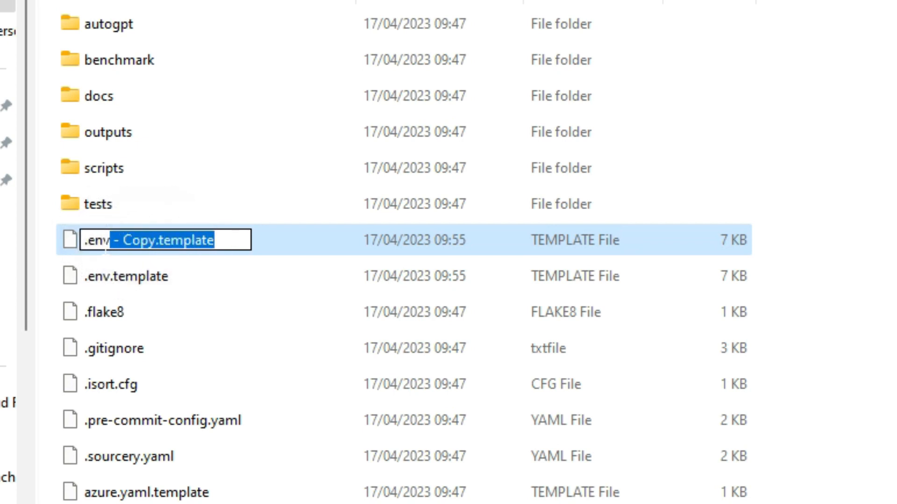
{"action": "key", "text": "Enter"}
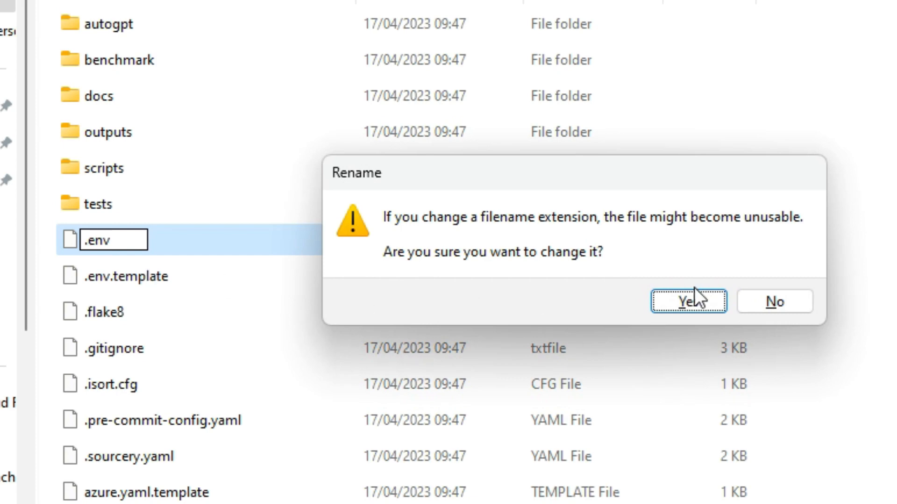
{"action": "left_click", "coordinate": [688, 302]}
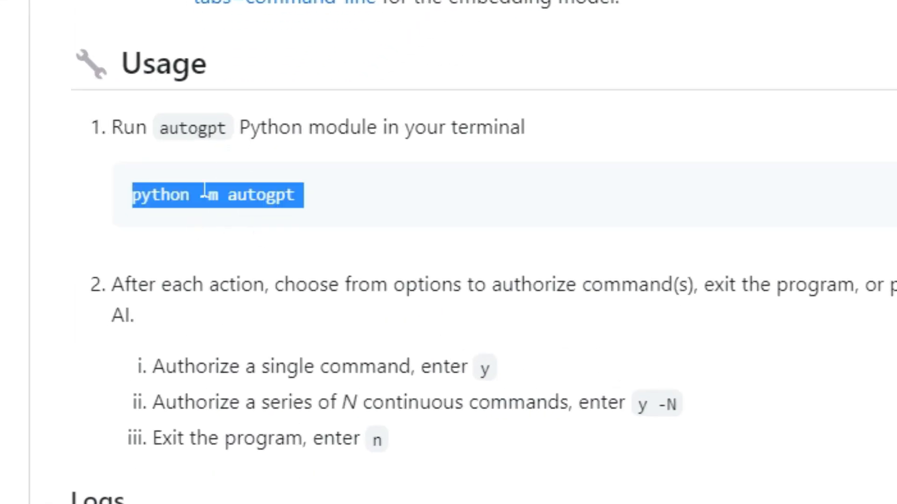
Launch CMD from the Auto-GPT folder's address bar and run python -m autogpt.
{"action": "left_click", "coordinate": [162, 493]}
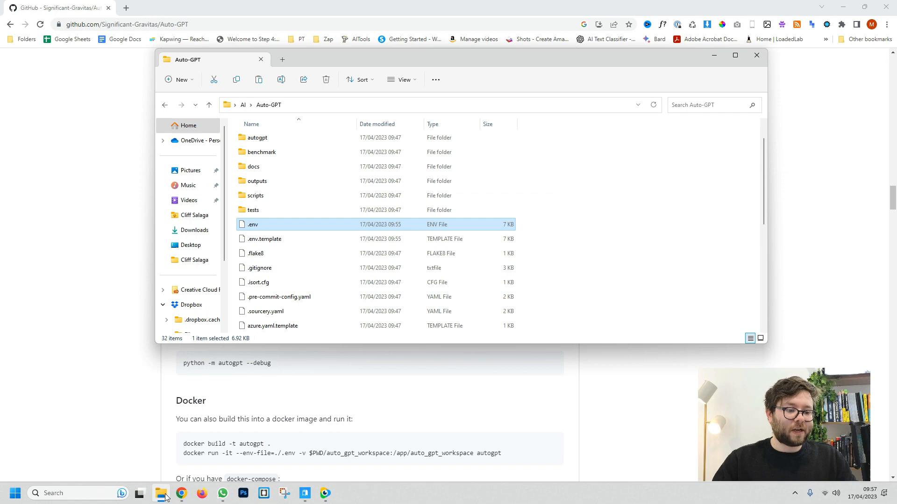
{"action": "type", "text": "CM"}
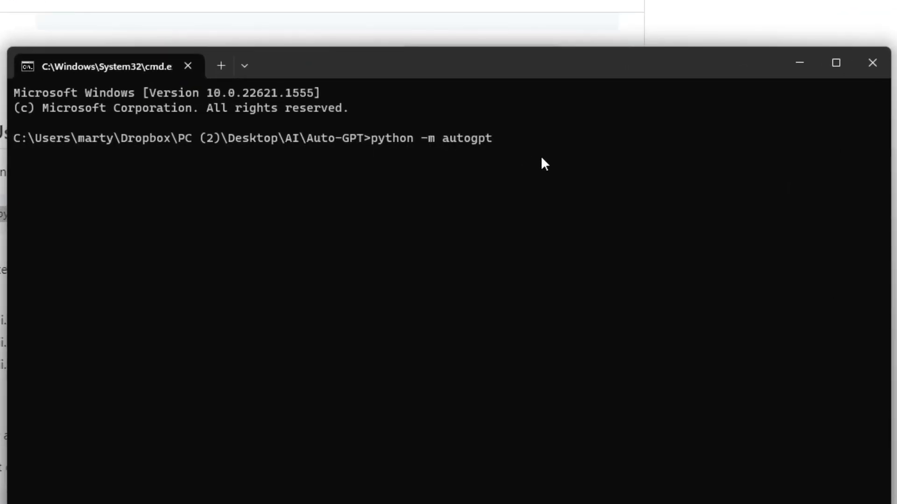
{"action": "key", "text": "enter"}
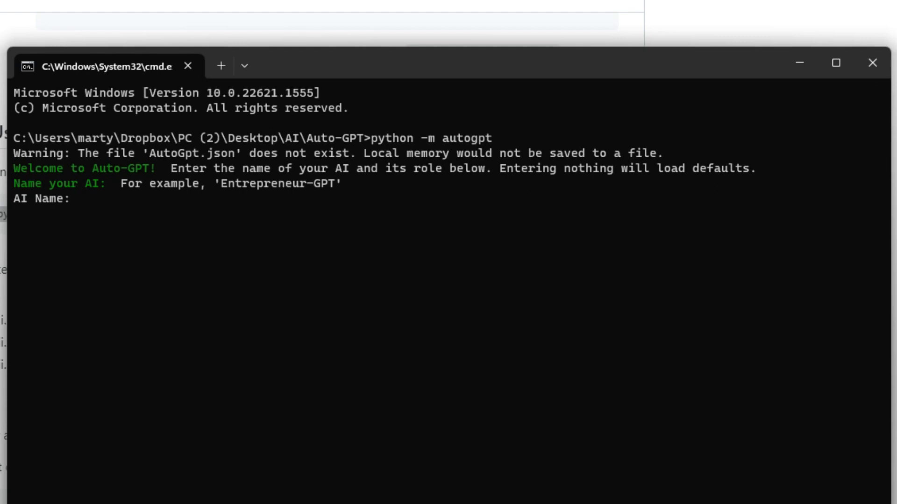
Name the AI 'Foodie, food blogger' and describe its role as finding the most trending food topics online.
{"action": "type", "text": "Foodie"}
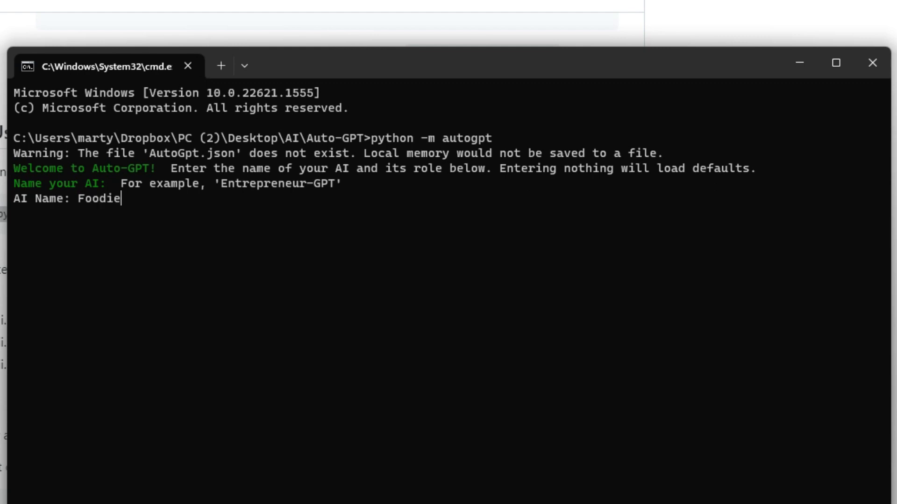
{"action": "type", "text": ", food blogger"}
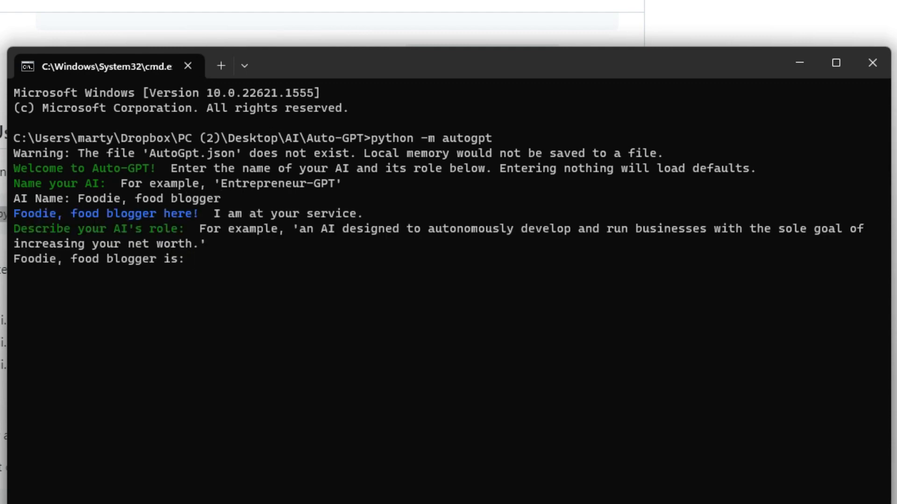
{"action": "type", "text": "an ai designed"}
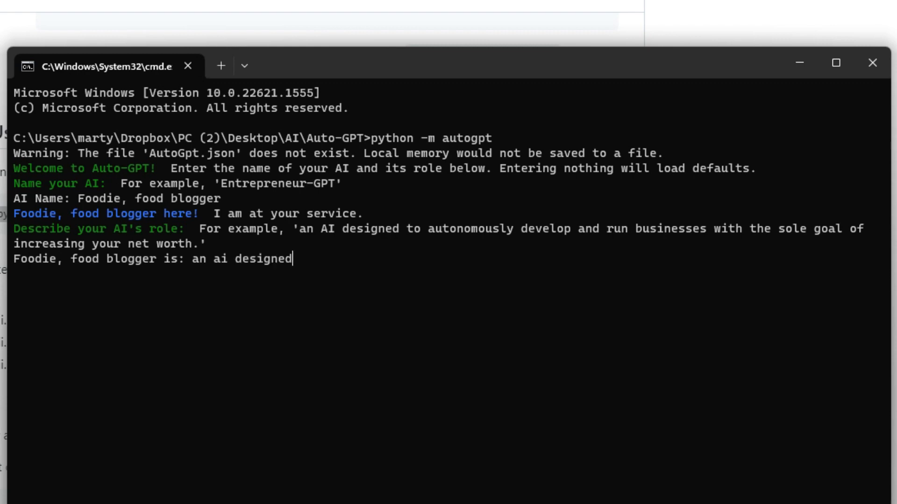
{"action": "type", "text": "to find"}
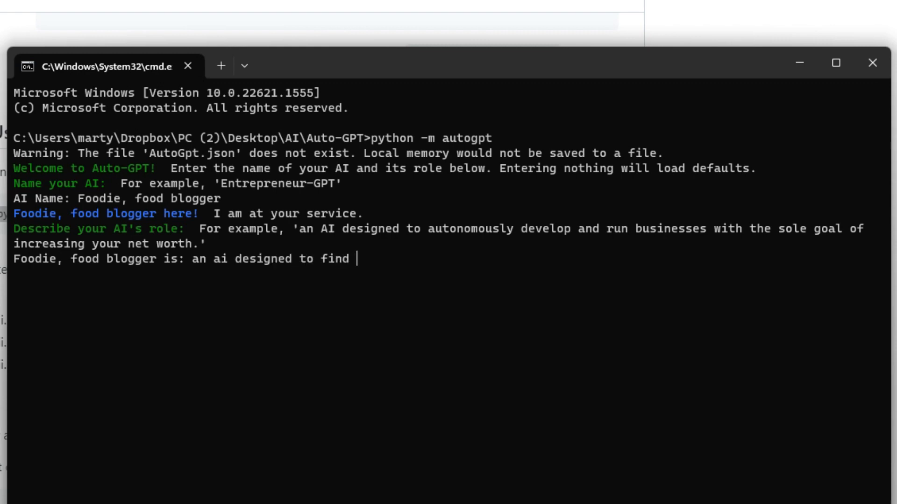
{"action": "type", "text": "the"}
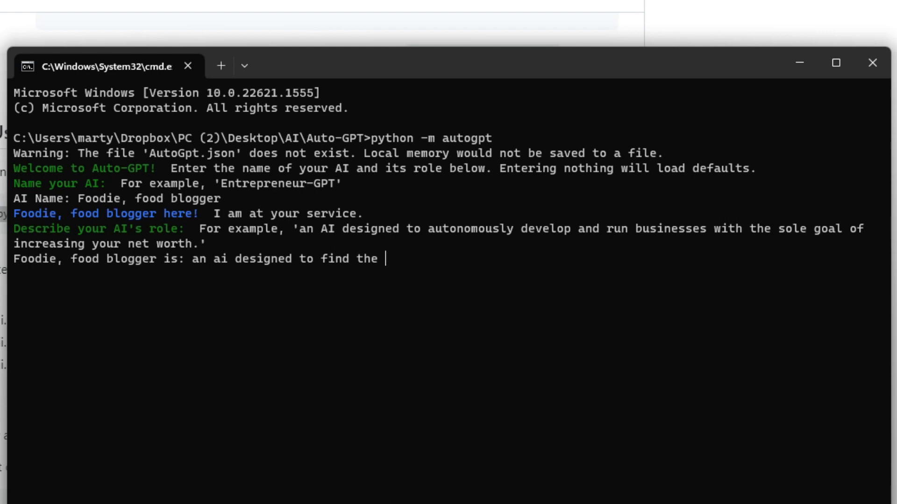
{"action": "type", "text": "most trending"}
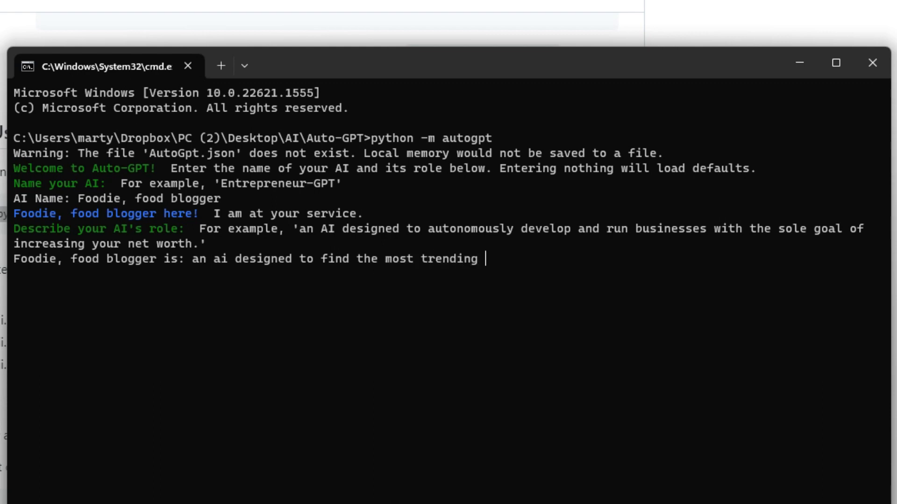
{"action": "type", "text": "food top"}
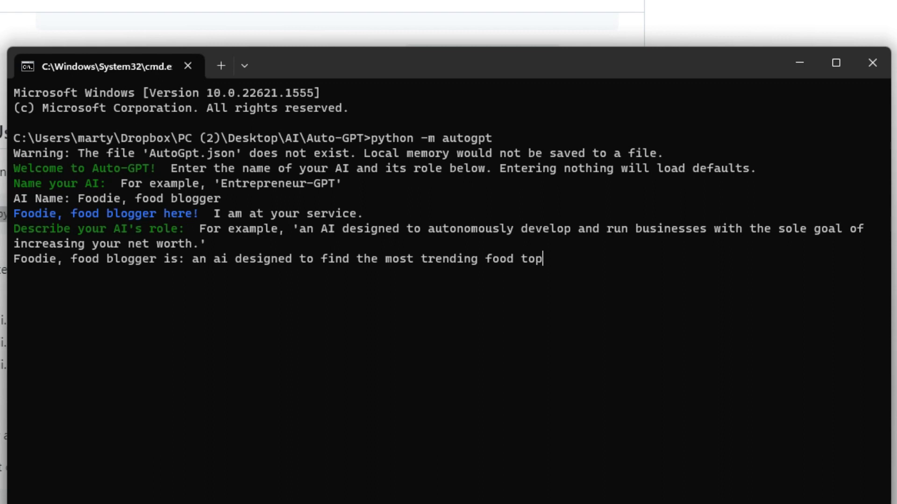
{"action": "type", "text": "ics online"}
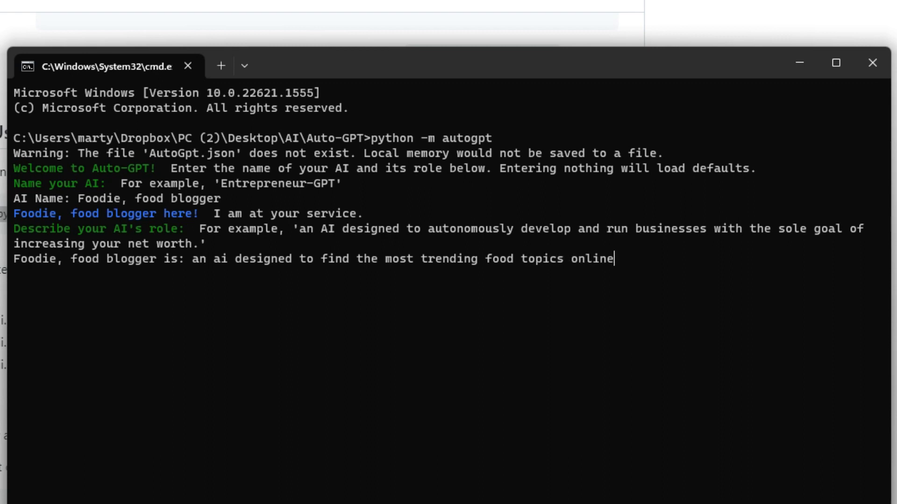
{"action": "type", "text": "with the sole goal of sh"}
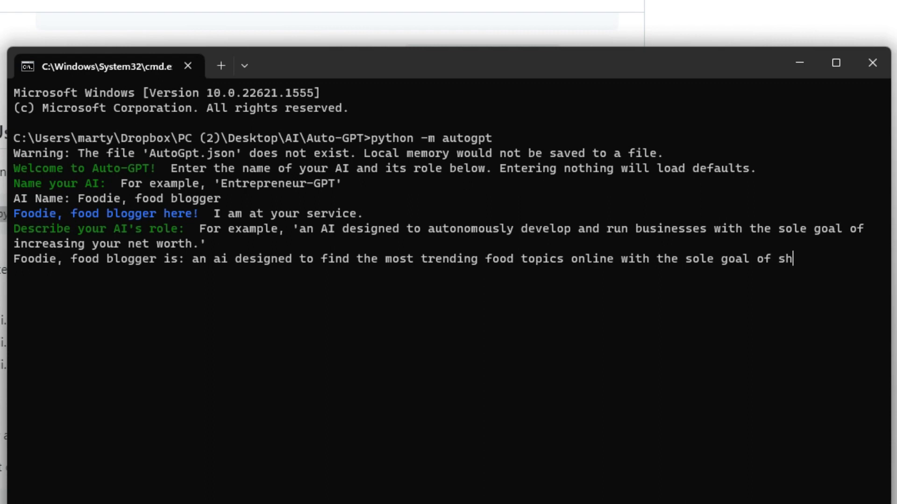
{"action": "type", "text": "owing me tren"}
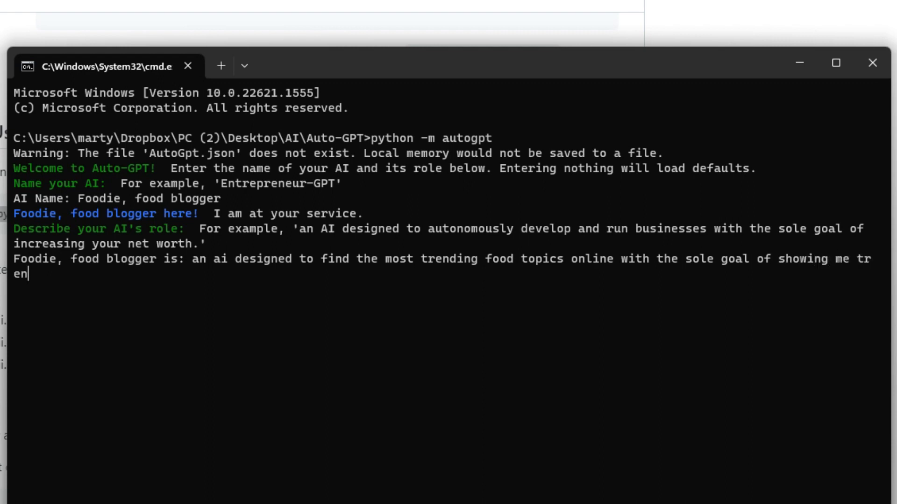
{"action": "type", "text": "ds in the current market."}
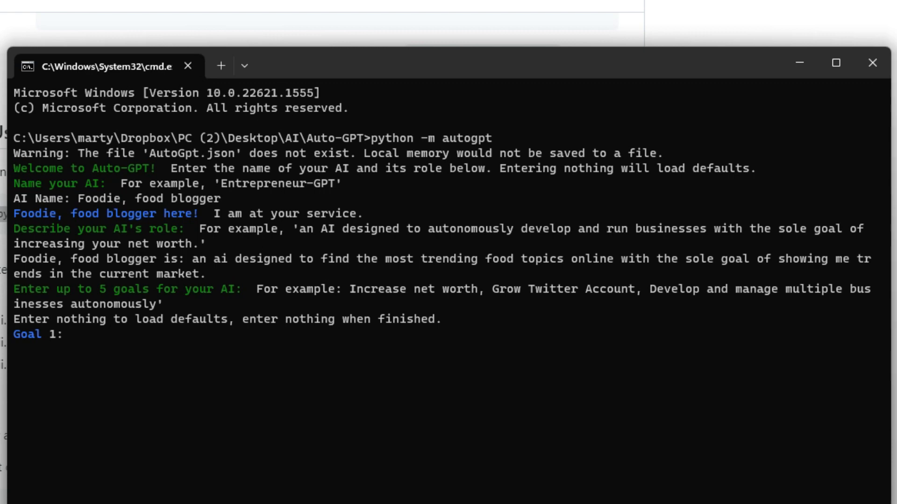
Enter goals 1 and 2: research trending food topics and find trending food videos.
{"action": "type", "text": "research trending"}
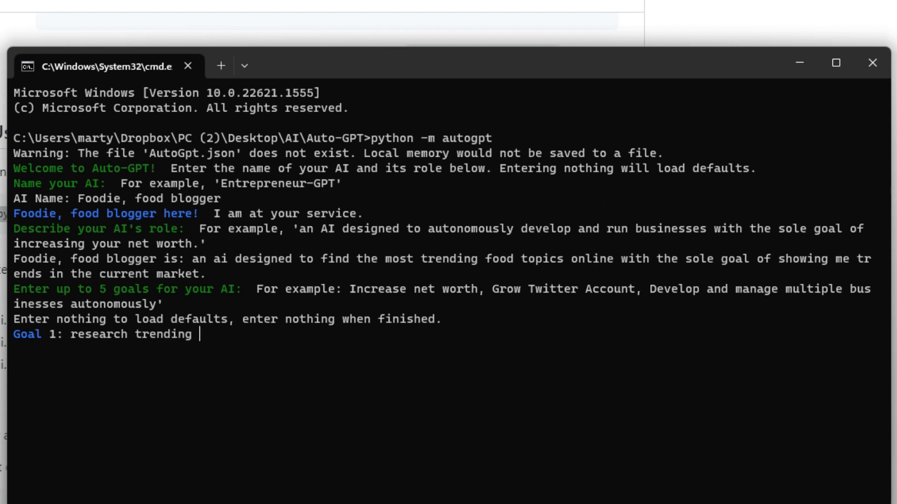
{"action": "type", "text": "food topics"}
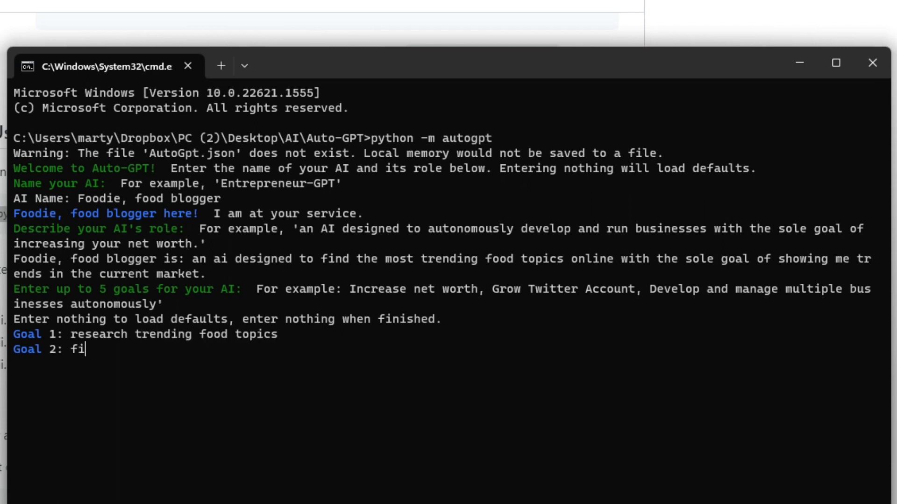
{"action": "type", "text": "nd trending videos about"}
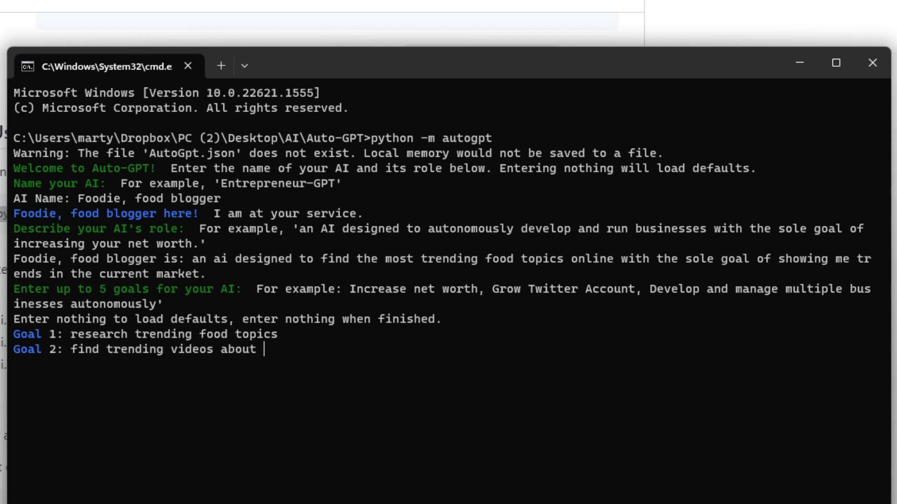
{"action": "type", "text": "food"}
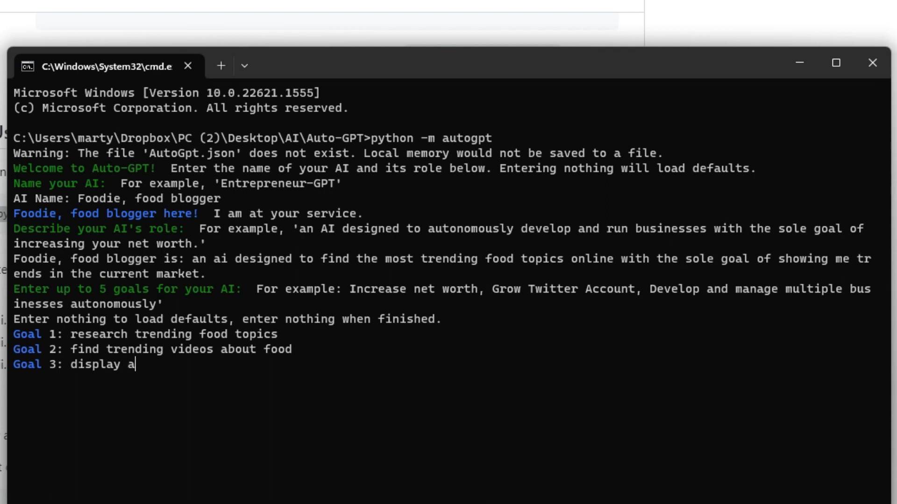
Enter goal 3: list the best topics to create content about from goals 1 and 2.
{"action": "type", "text": "list of t"}
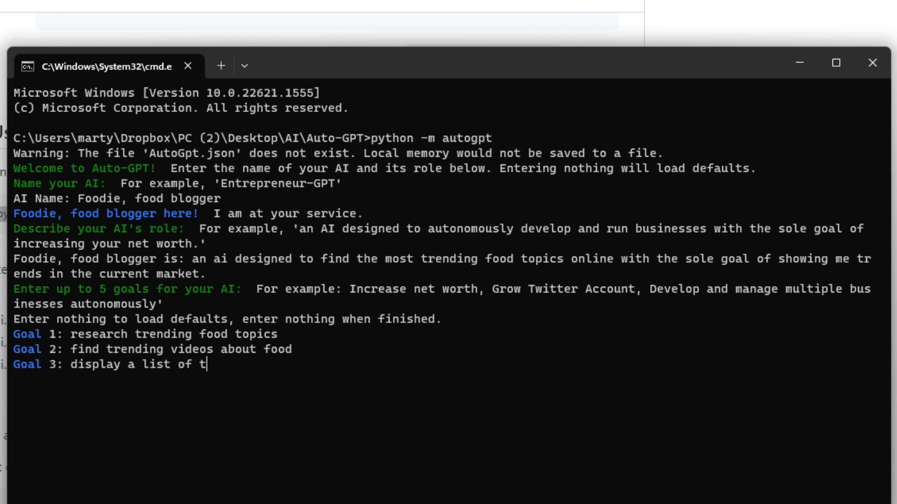
{"action": "type", "text": "he best"}
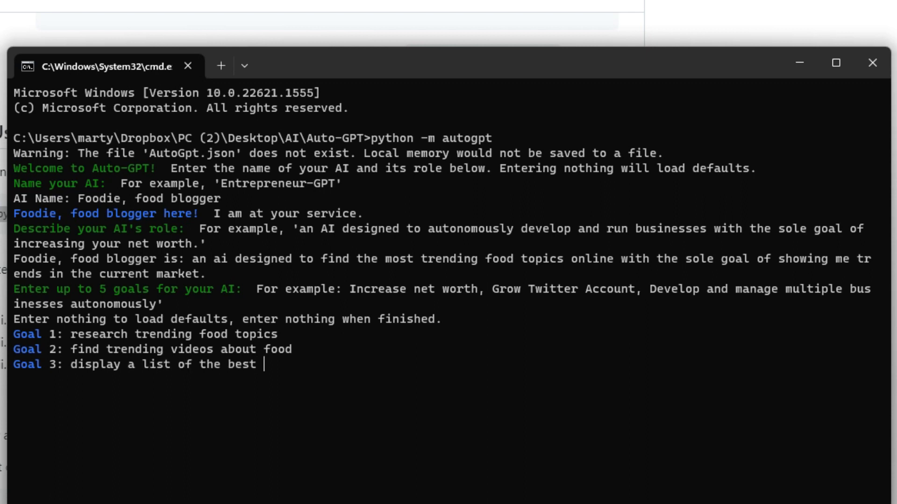
{"action": "type", "text": "topics"}
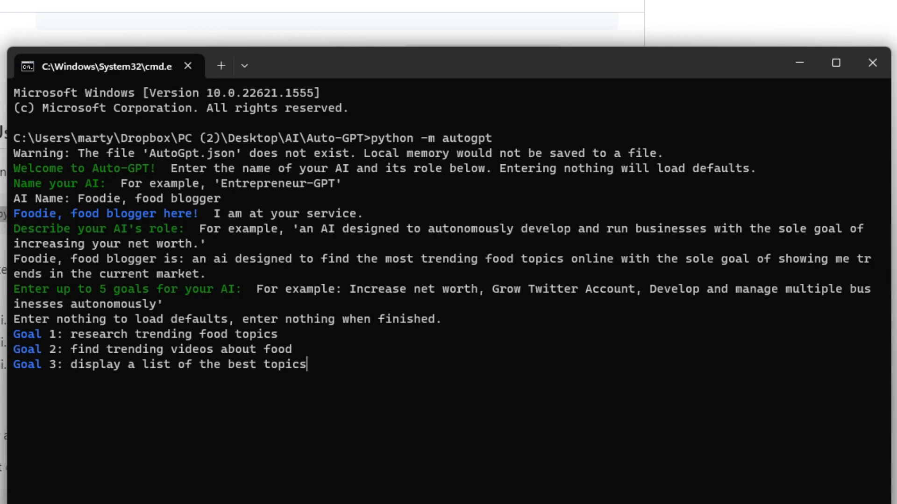
{"action": "type", "text": "to create con"}
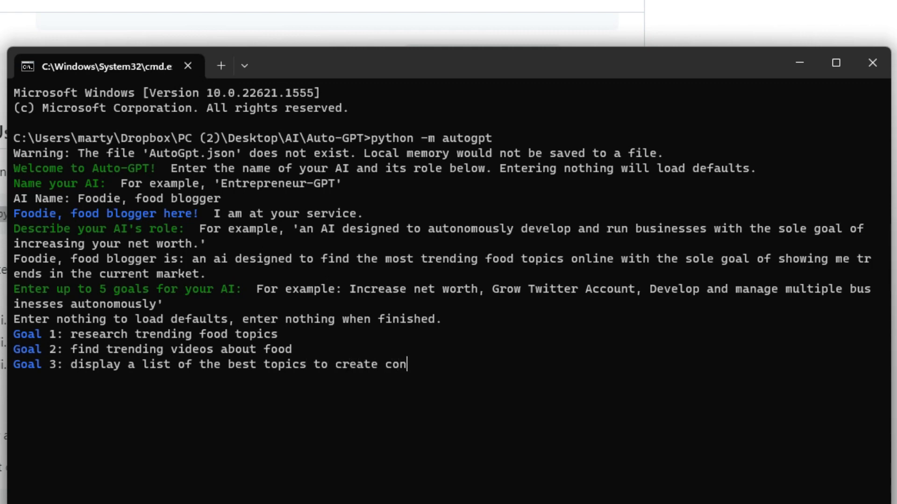
{"action": "type", "text": "tent about from"}
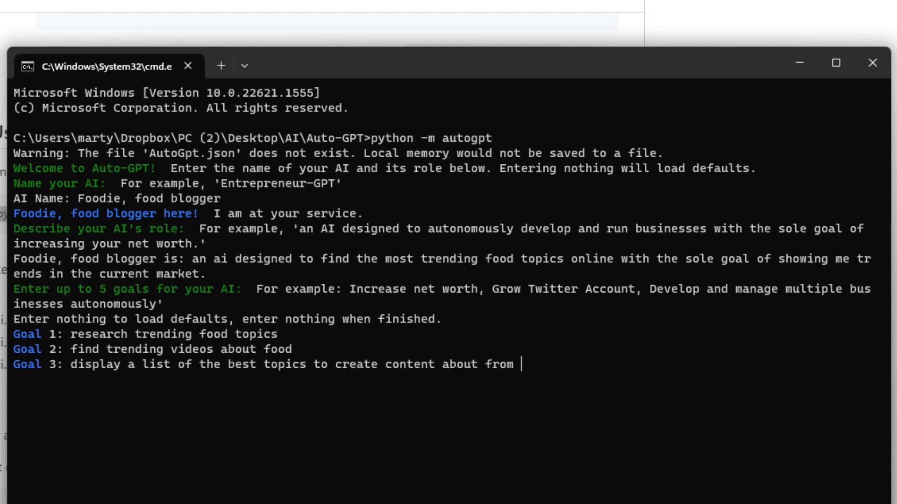
{"action": "type", "text": "the research"}
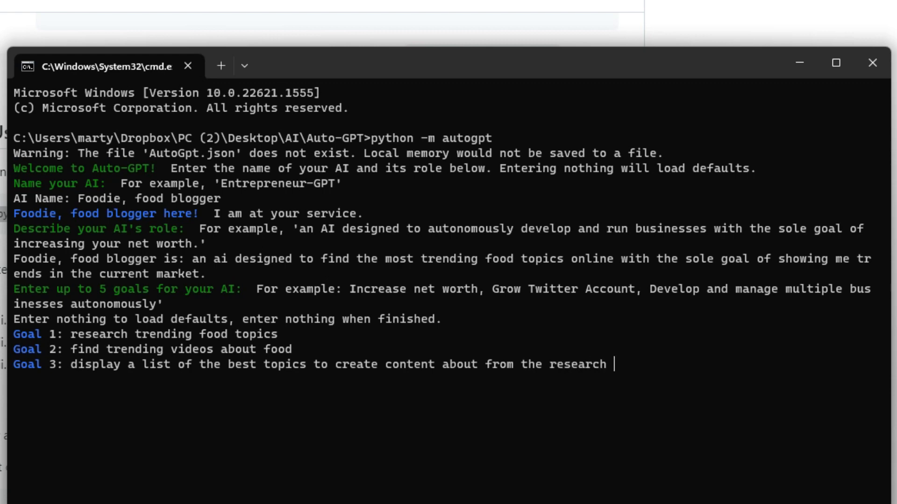
{"action": "type", "text": "in goal 1 and"}
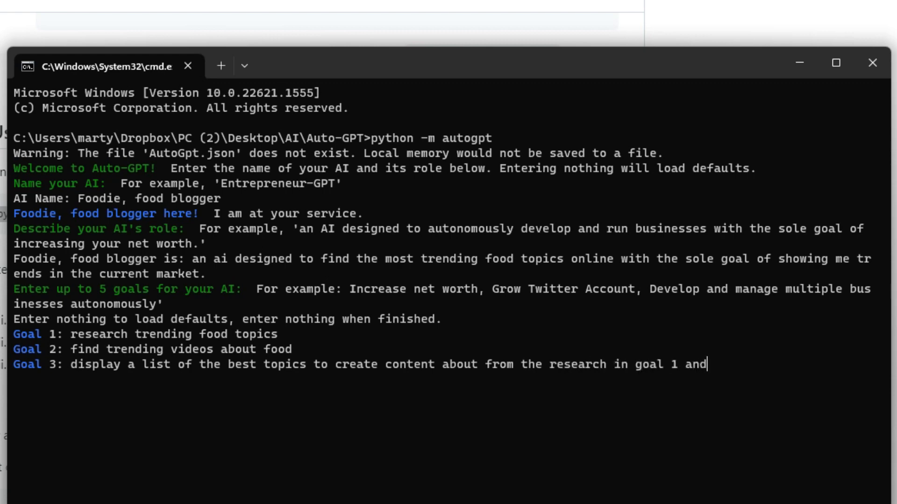
{"action": "type", "text": "2."}
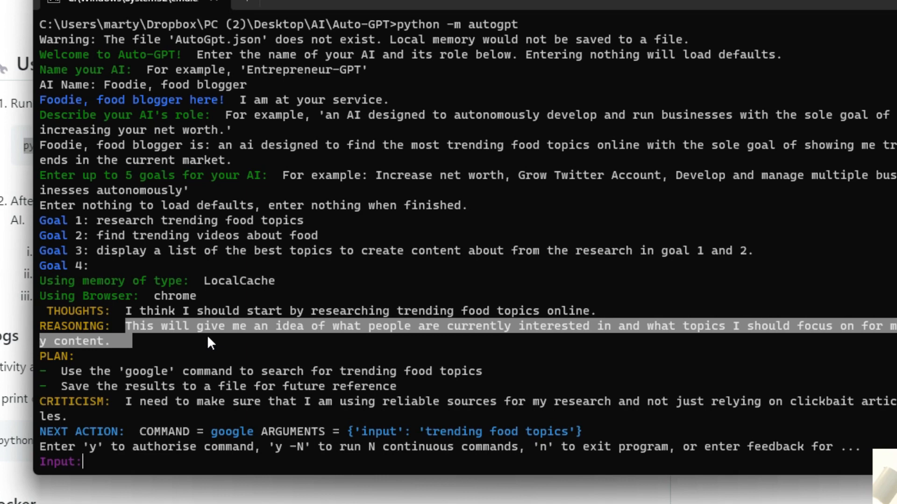
{"action": "mouse_move", "coordinate": [78, 374]}
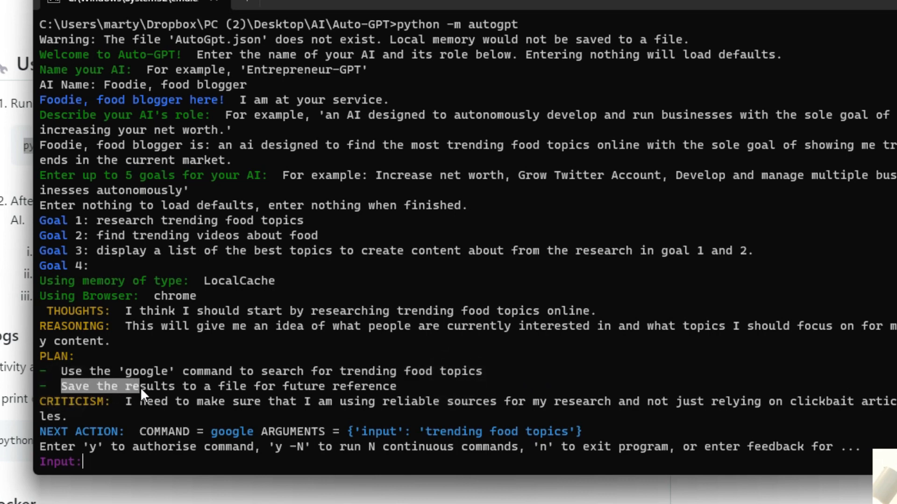
Highlight lines of Foodie's plan output, then enter y to approve the trending food topics search.
{"action": "left_click_drag", "start_coordinate": [143, 394], "coordinate": [366, 394]}
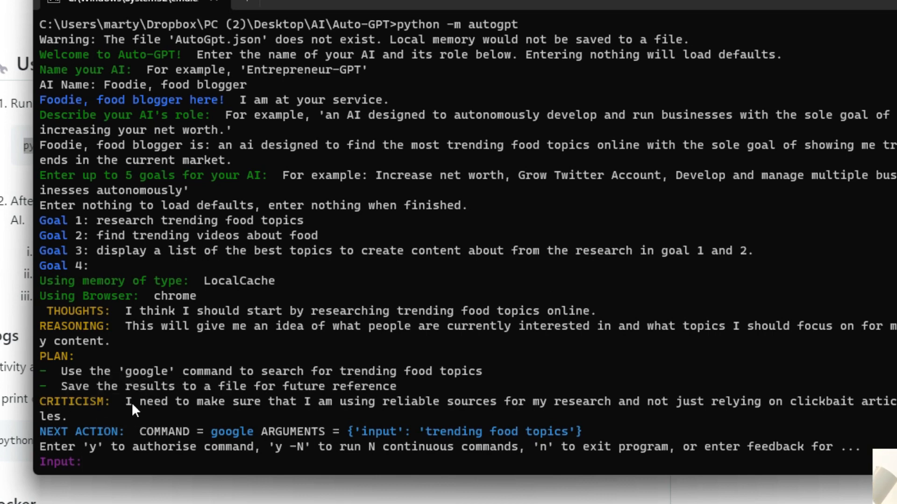
{"action": "left_click_drag", "start_coordinate": [126, 402], "coordinate": [566, 401]}
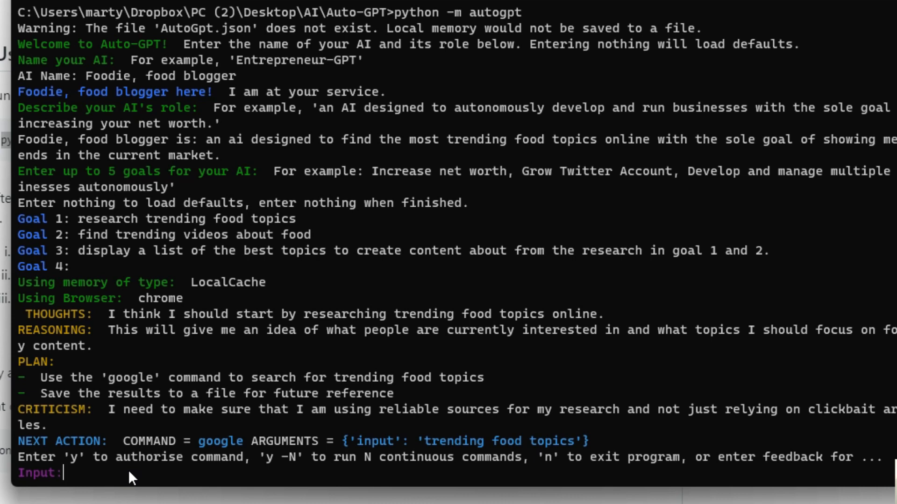
{"action": "type", "text": "y"}
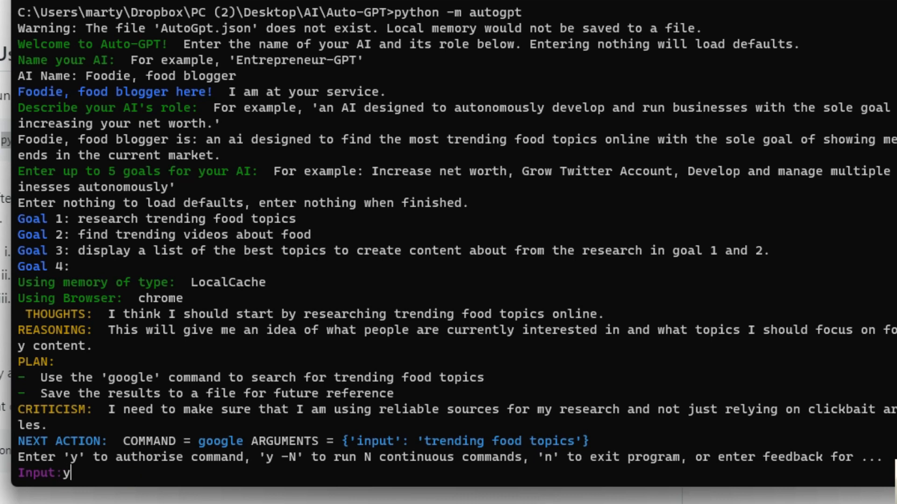
Submit the search authorisation, review the food trend results and enter y for browsing the Cozymeal article.
{"action": "key", "text": "enter"}
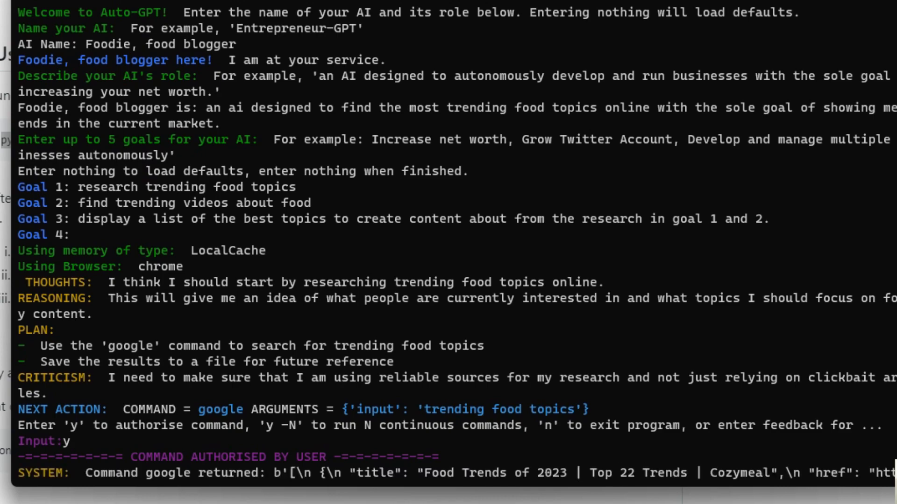
{"action": "scroll", "scroll_direction": "down", "scroll_amount": 3}
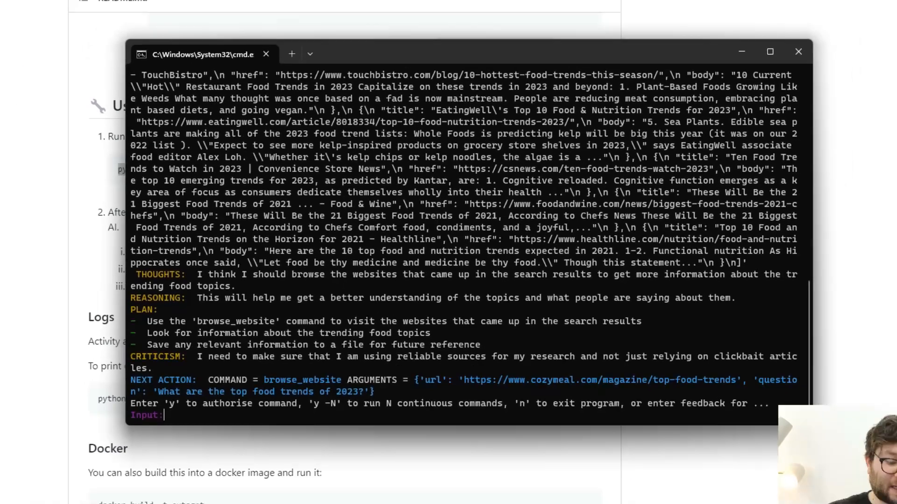
{"action": "type", "text": "y"}
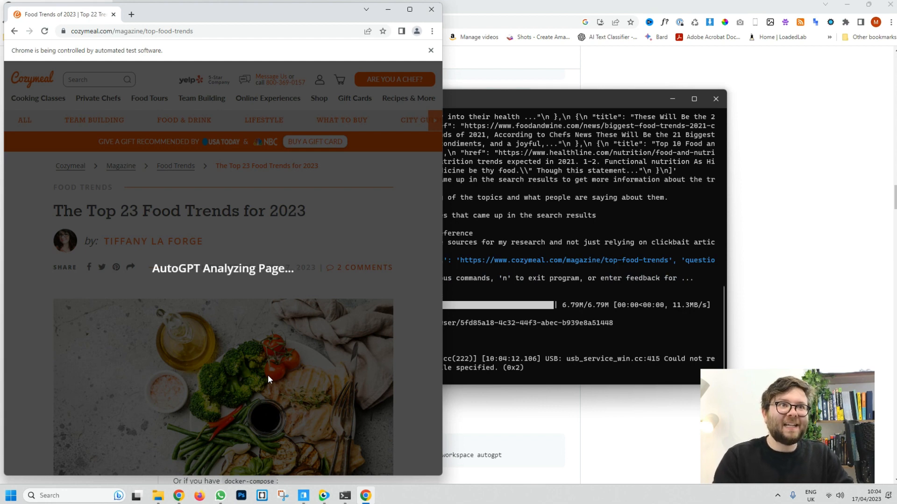
Scroll through the Cozymeal Top 23 Food Trends page as Foodie analyses it.
{"action": "scroll", "scroll_direction": "down", "scroll_amount": 3}
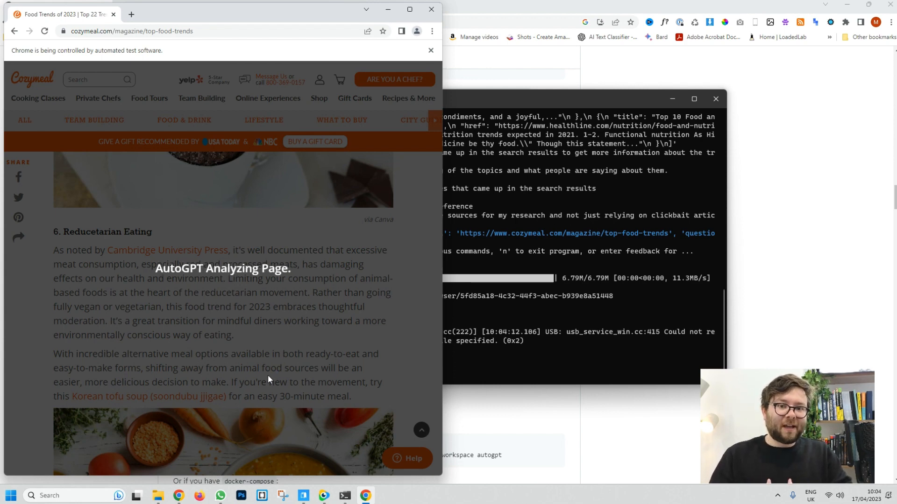
{"action": "scroll", "scroll_direction": "down", "scroll_amount": 3}
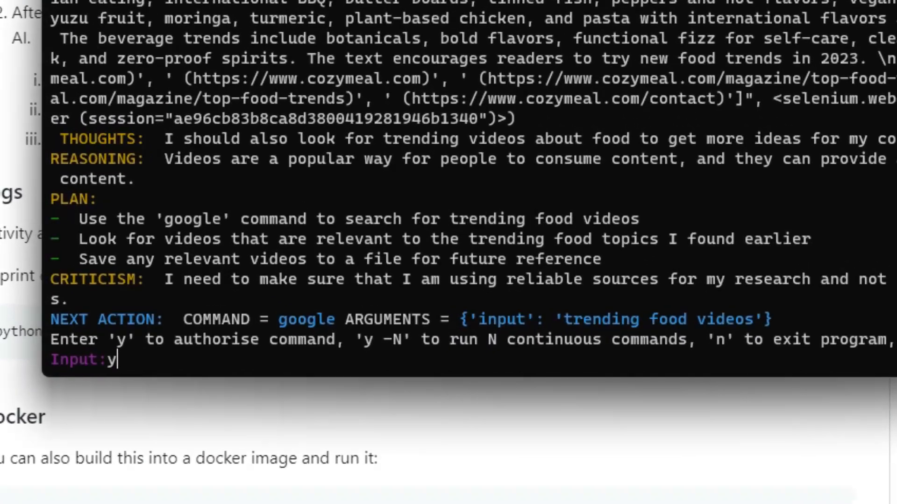
Enter y -10 to authorise Foodie's next ten commands continuously.
{"action": "type", "text": "-"}
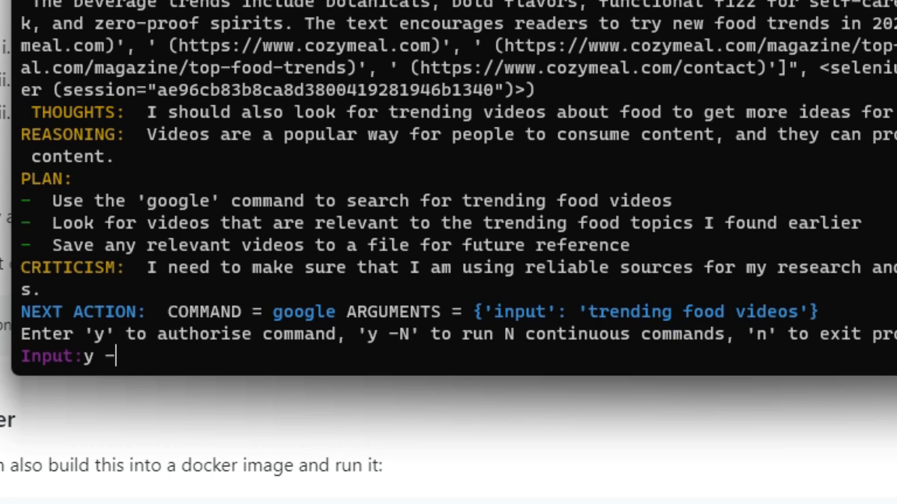
{"action": "type", "text": "10"}
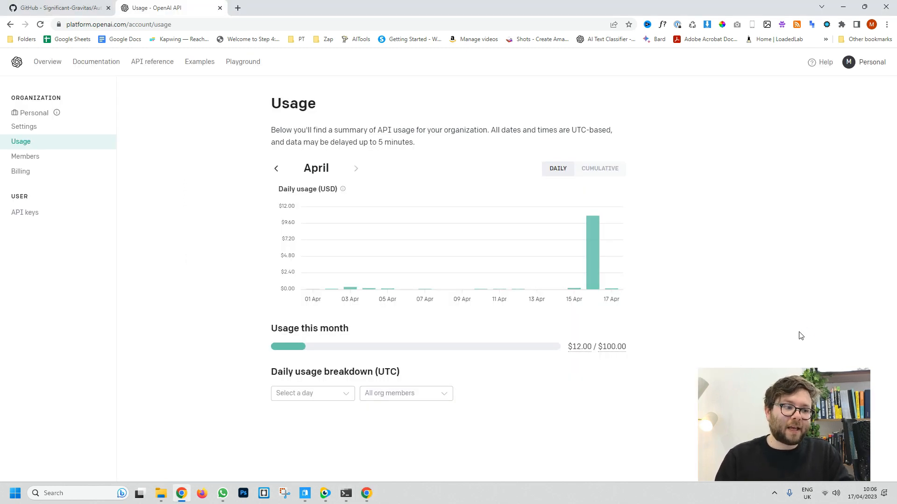
{"action": "mouse_move", "coordinate": [592, 257]}
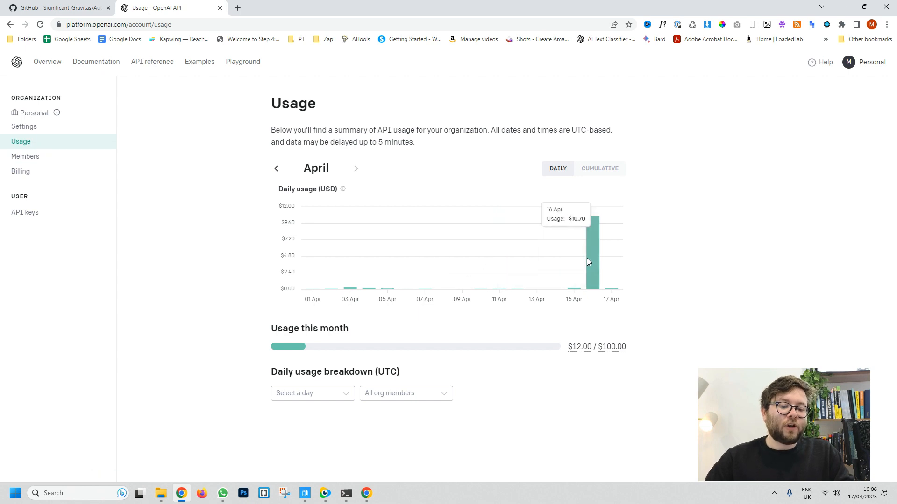
{"action": "mouse_move", "coordinate": [737, 349]}
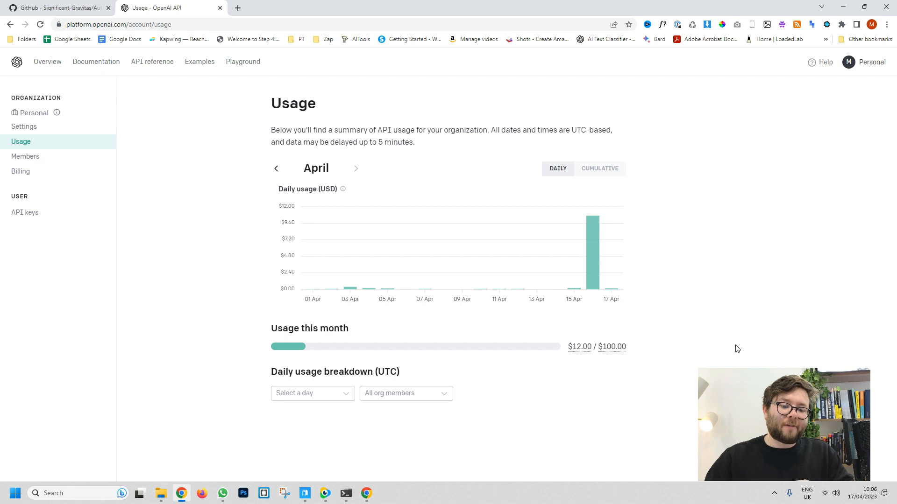
{"action": "mouse_move", "coordinate": [593, 258]}
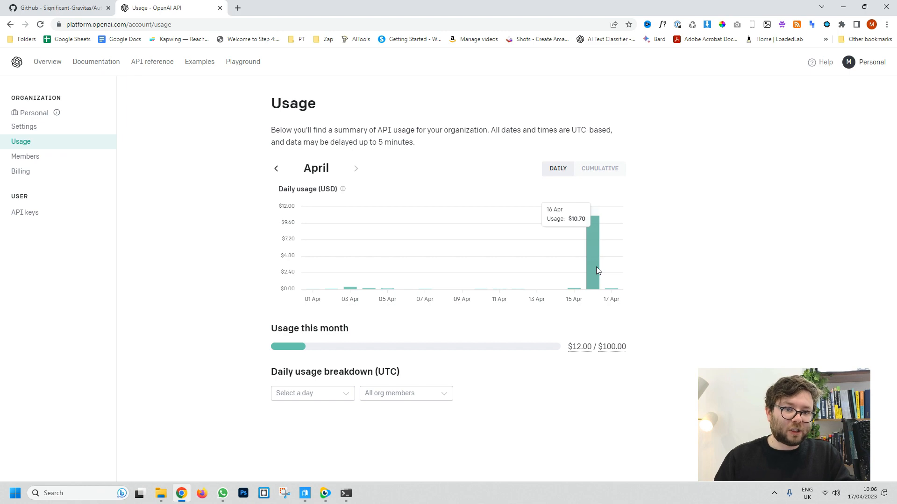
Bring the running Foodie Auto-GPT Command Prompt session back to the front.
{"action": "left_click", "coordinate": [346, 493]}
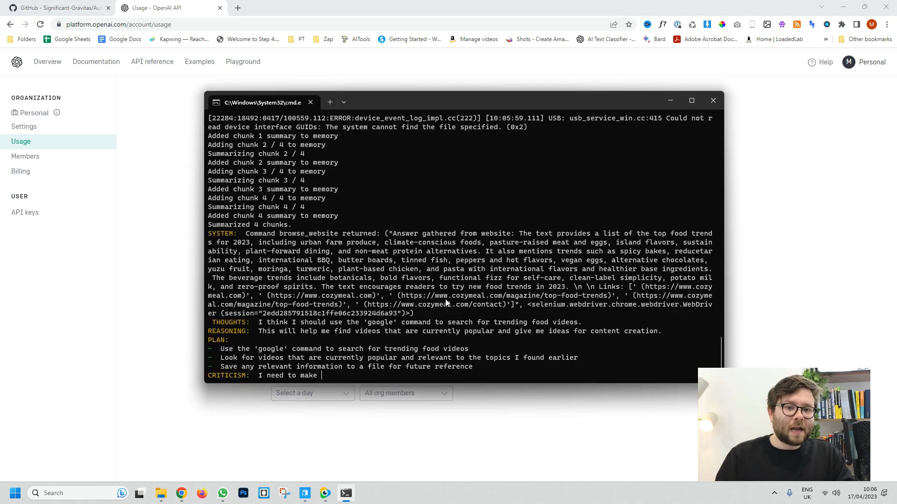